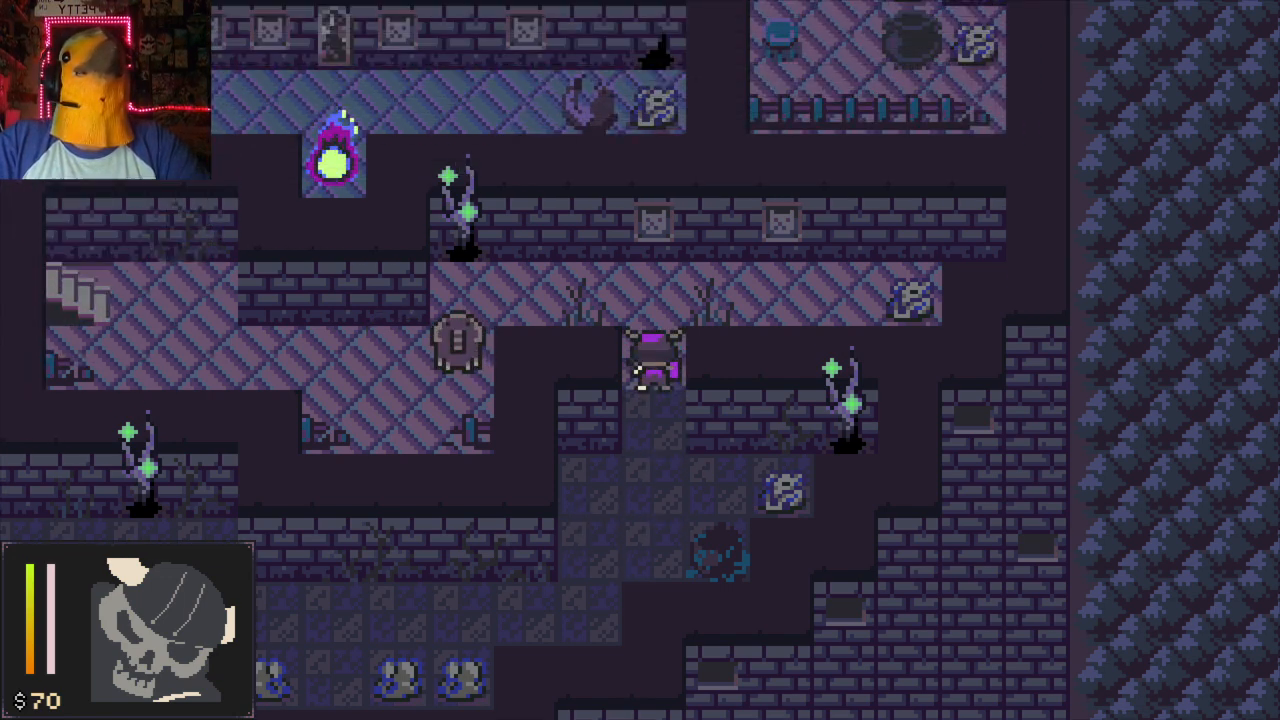
# Walk the skeleton down through the stone dungeon corridors toward the next encounter
pyautogui.scroll(-3)
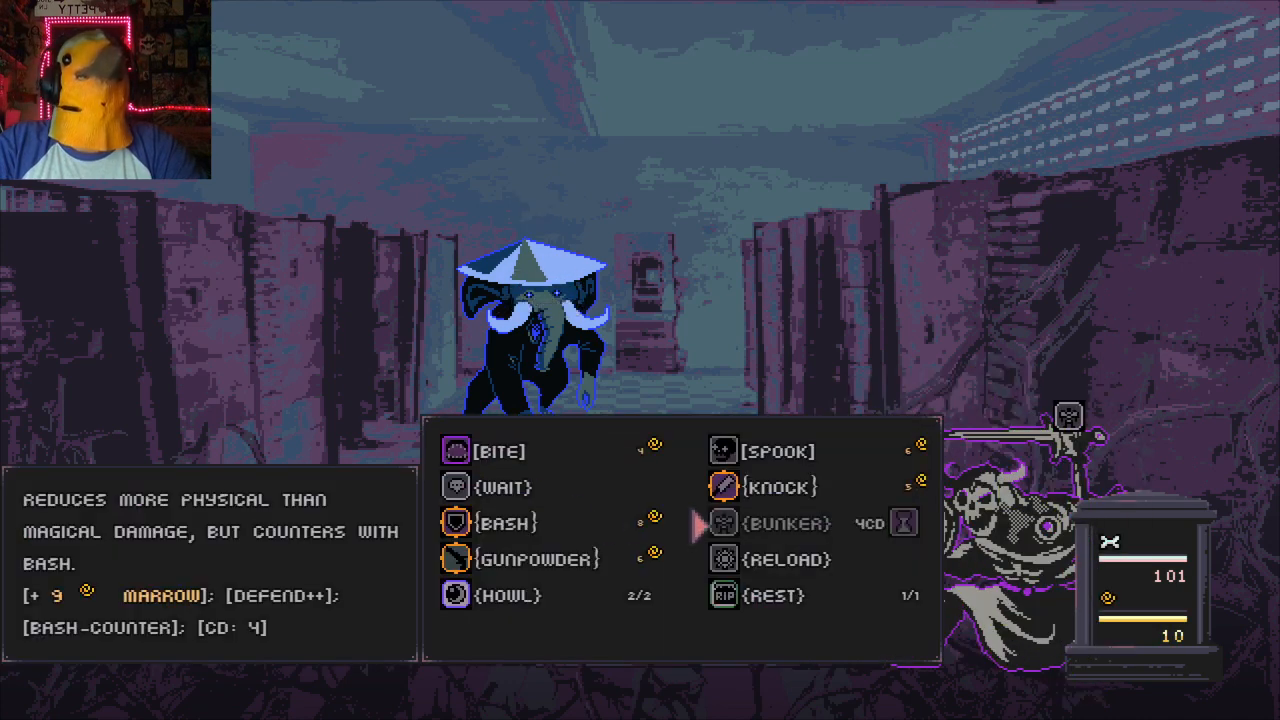
# Pick a combat skill for the current turn against the elephant creature
pyautogui.click(784, 488)
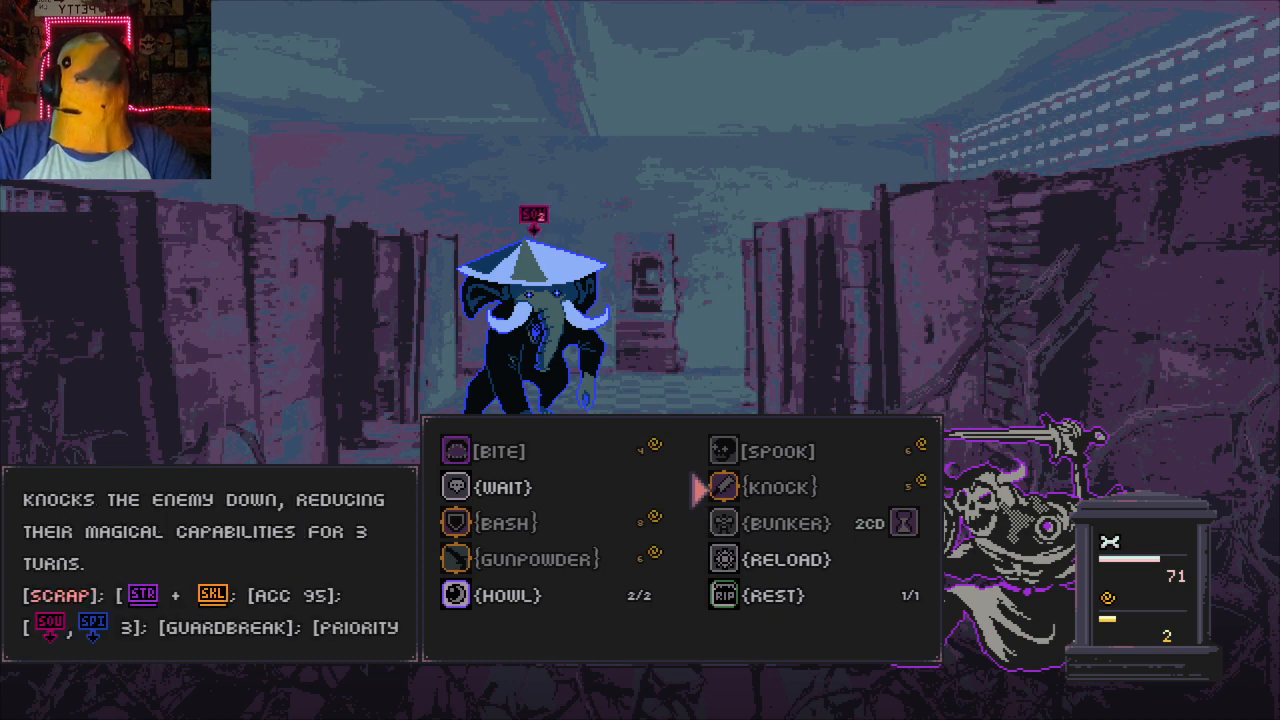
pyautogui.moveTo(520, 558)
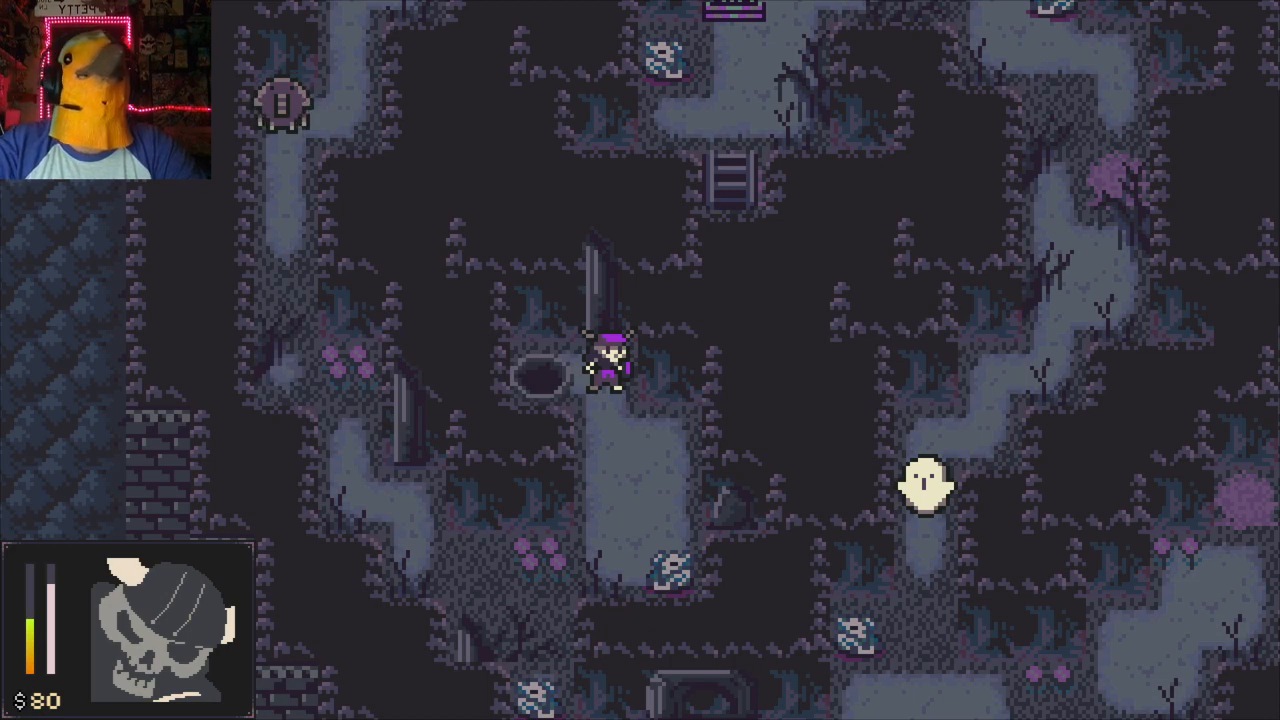
# Pause the game, open the Bag and browse the Skillbooks carried
pyautogui.press('Escape')
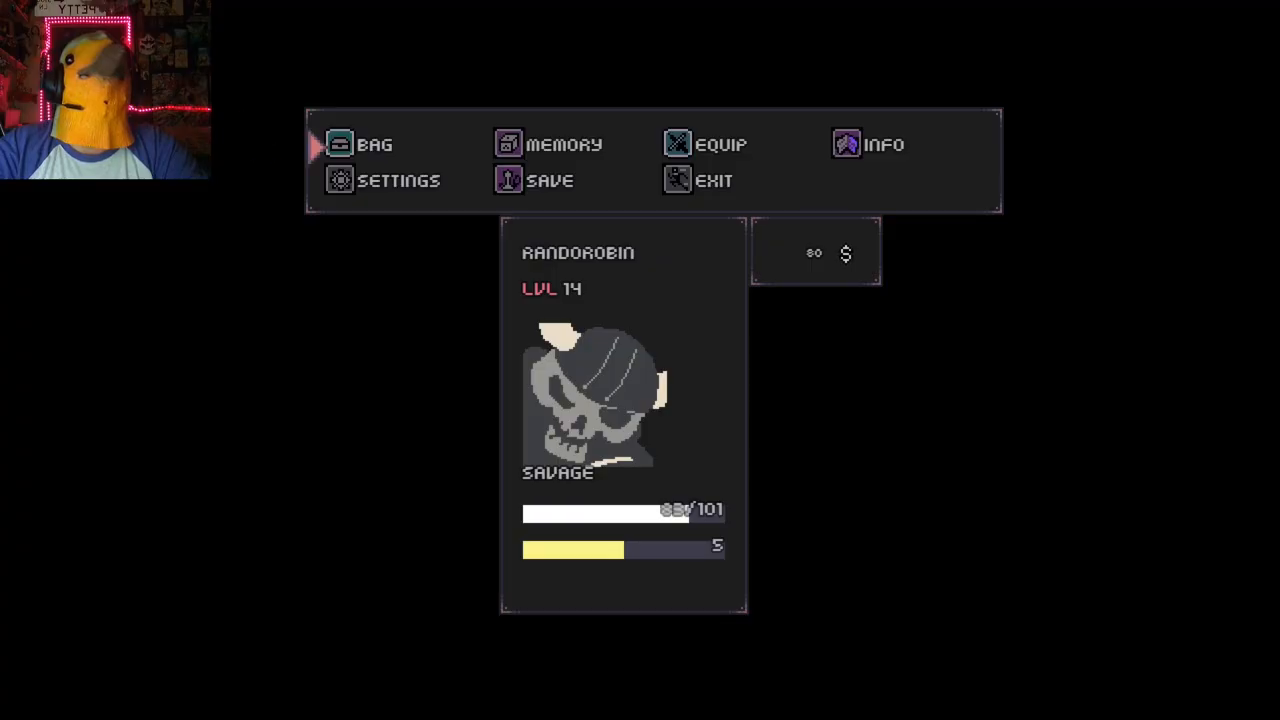
pyautogui.click(374, 144)
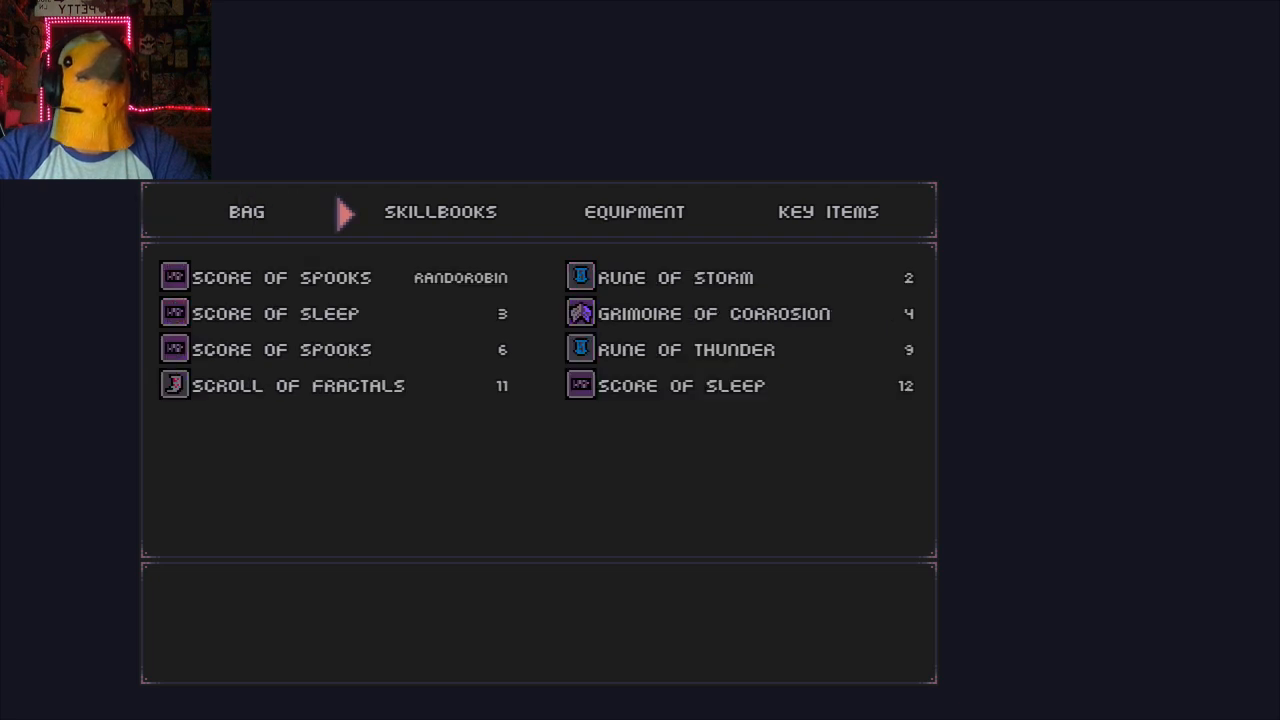
pyautogui.click(828, 212)
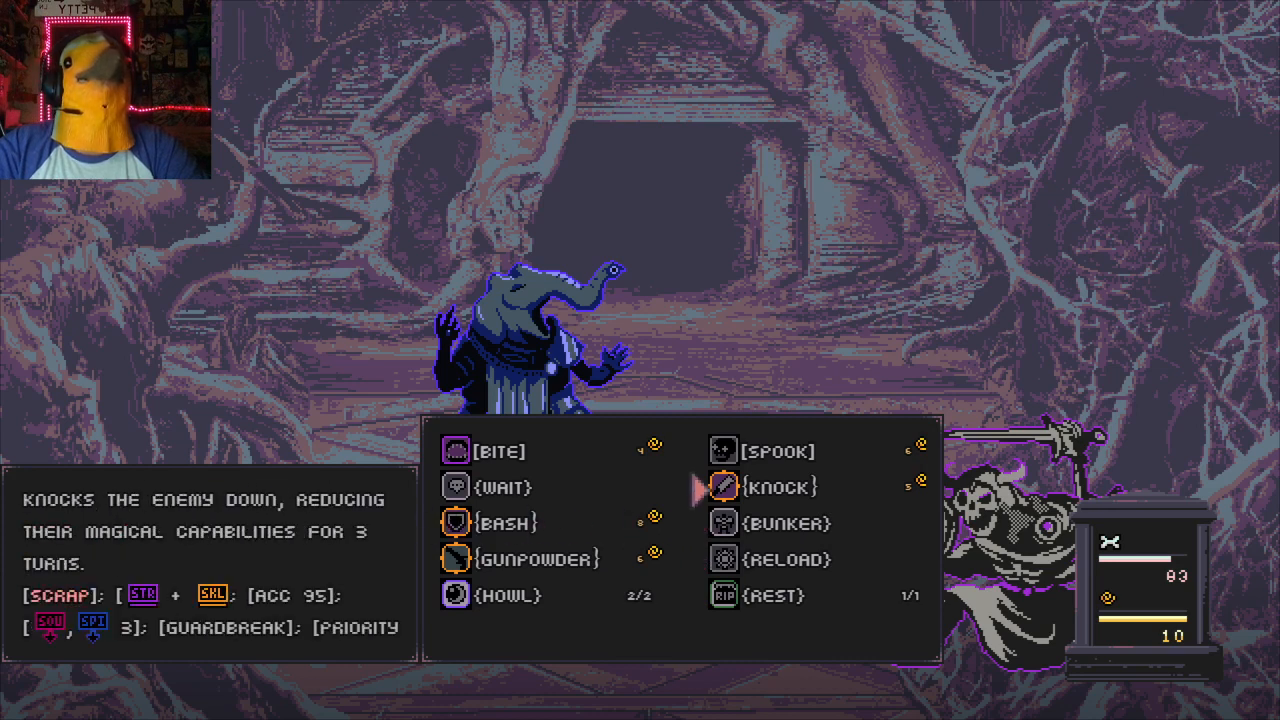
# Fight the elephant creature with an attack, Bunker, Knock and a further move over several turns
pyautogui.click(770, 488)
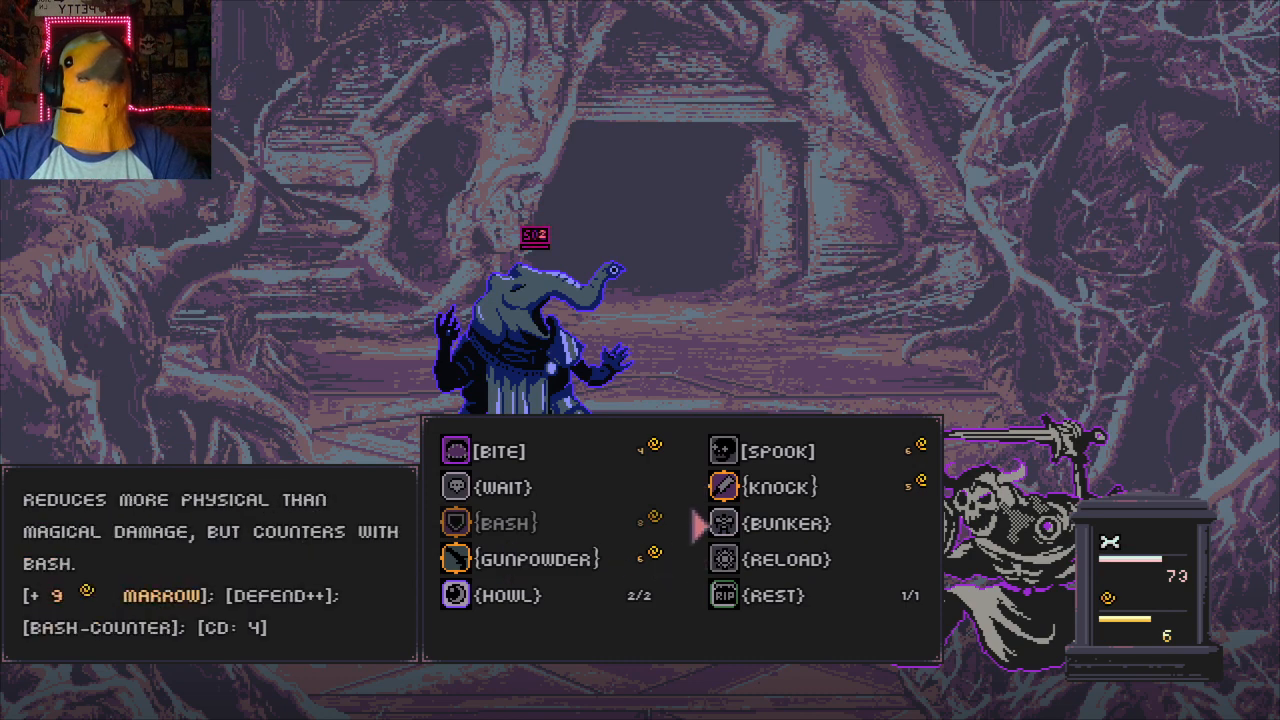
pyautogui.click(780, 524)
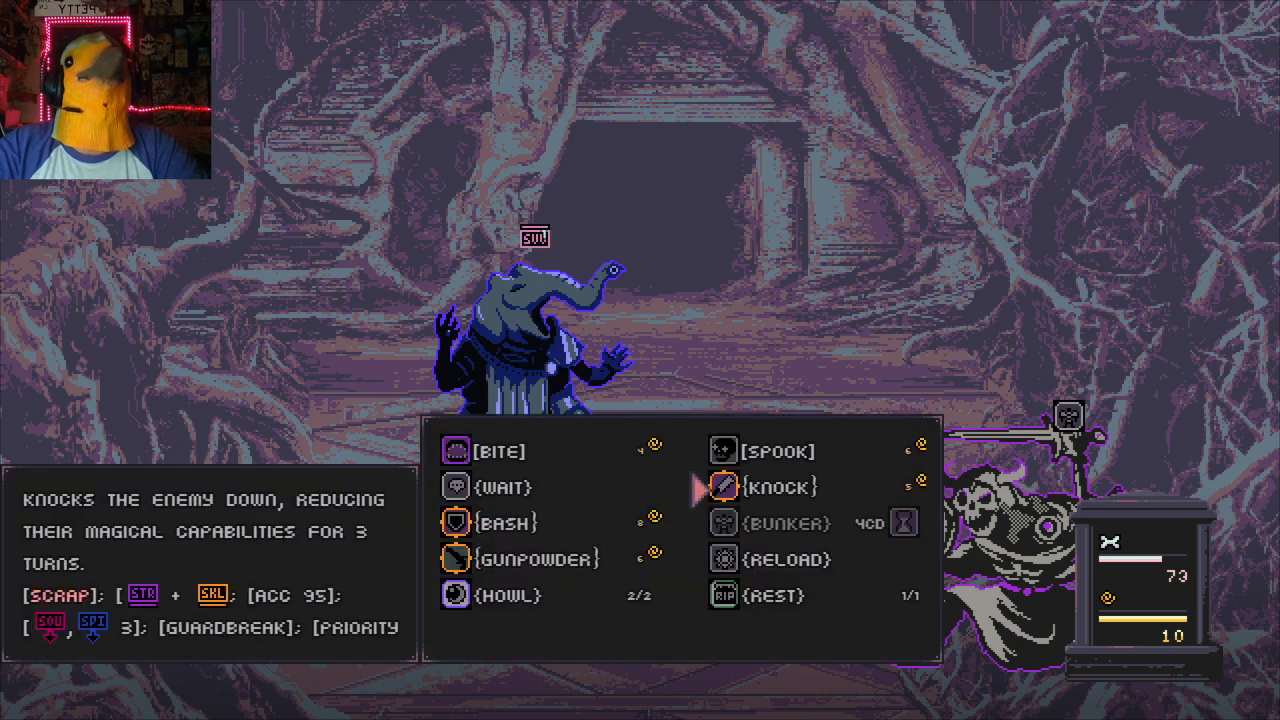
pyautogui.click(504, 524)
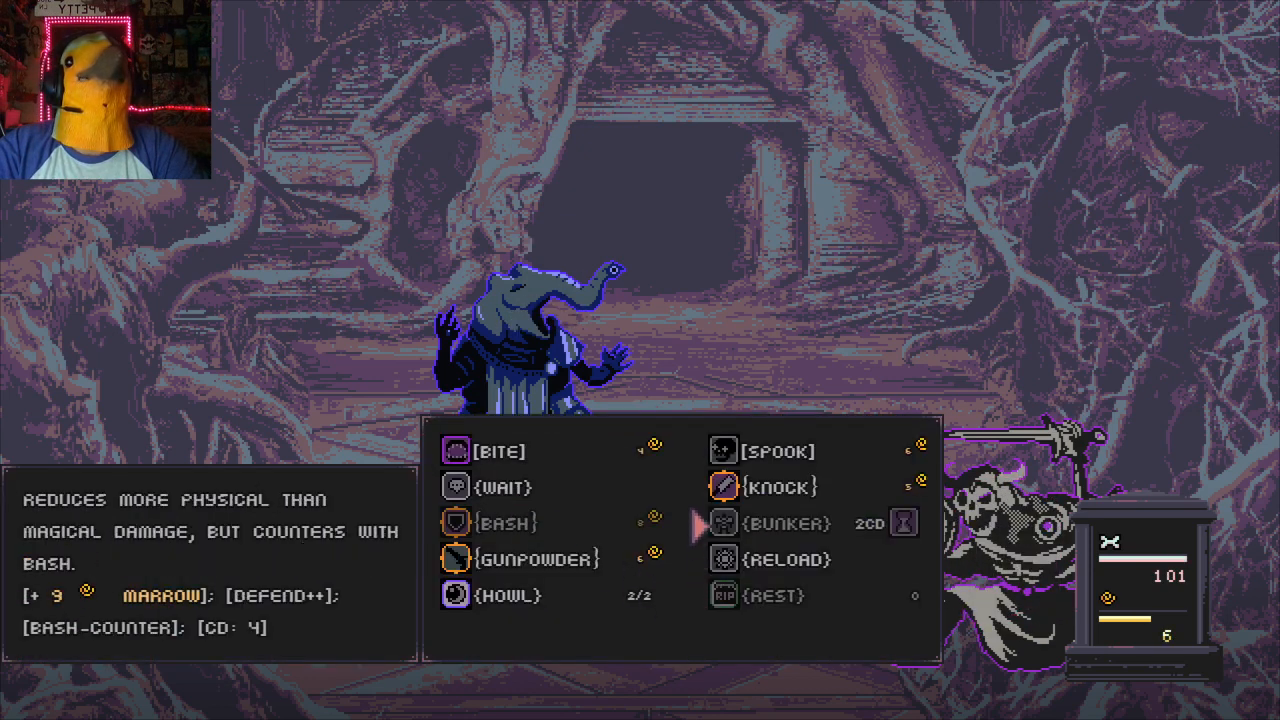
pyautogui.click(780, 488)
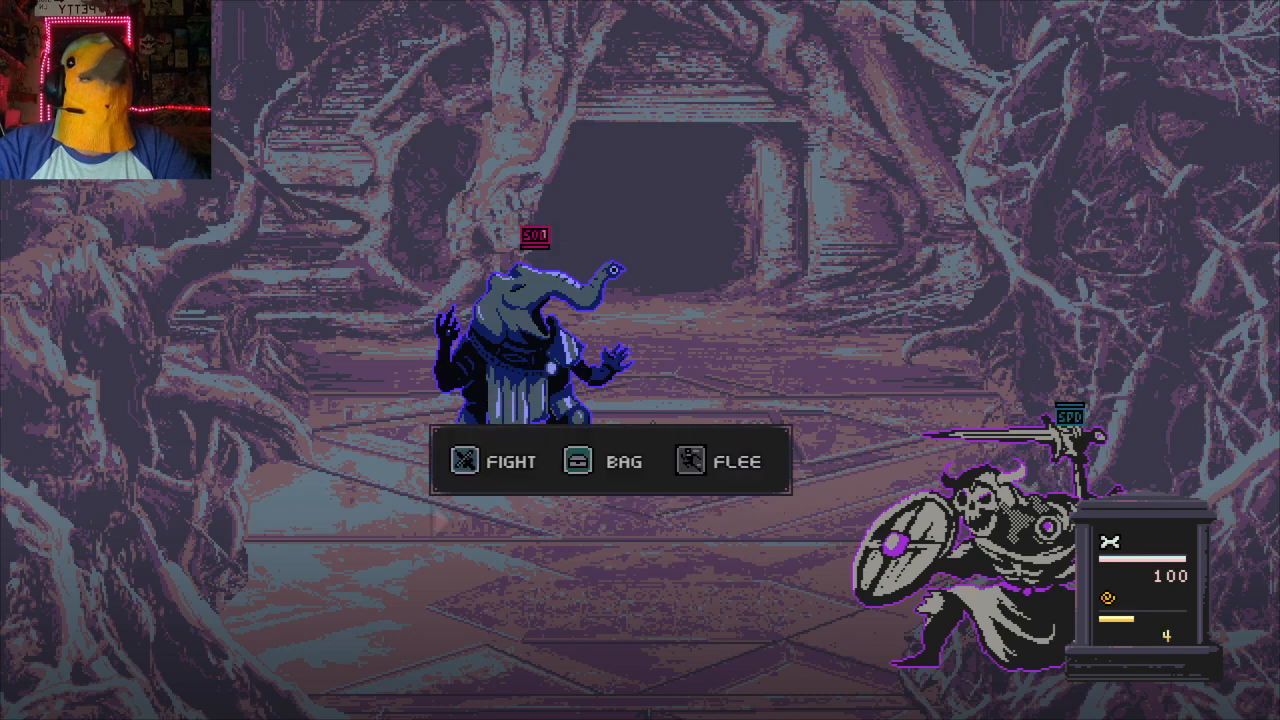
# Choose Fight, use Knock, wait a turn for marrow, then Knock the blue creature down
pyautogui.click(496, 460)
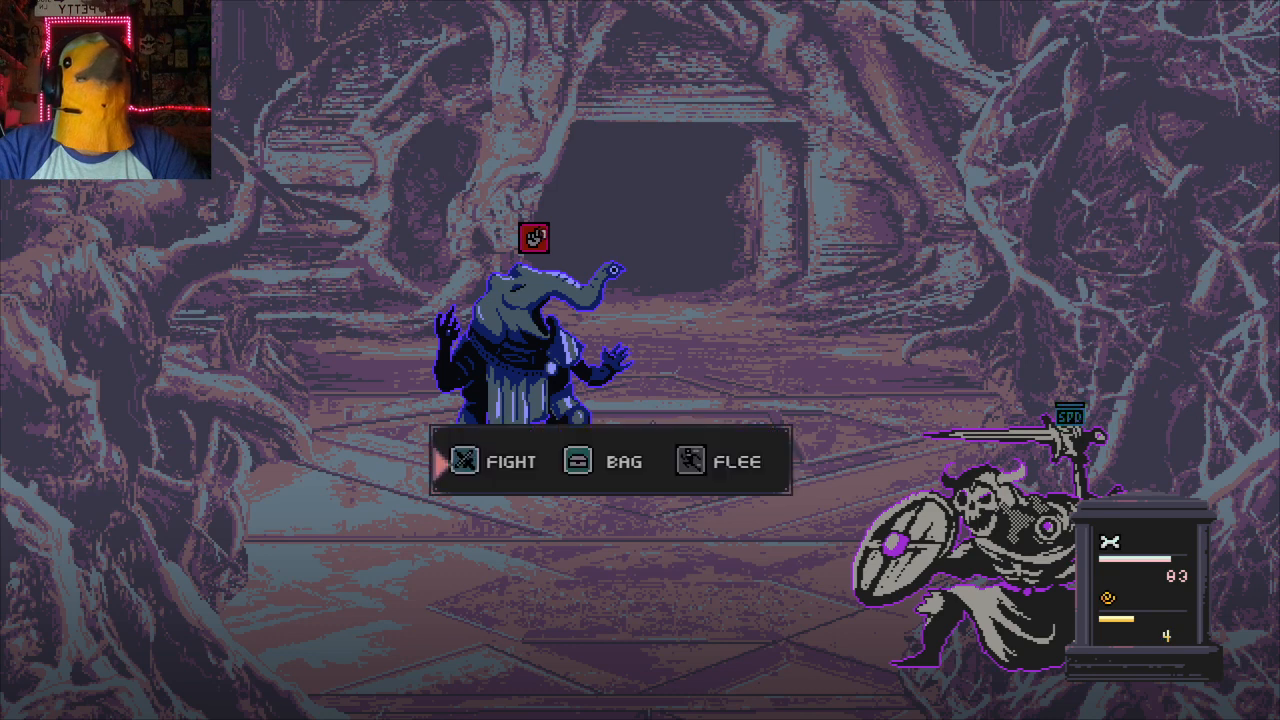
pyautogui.click(508, 460)
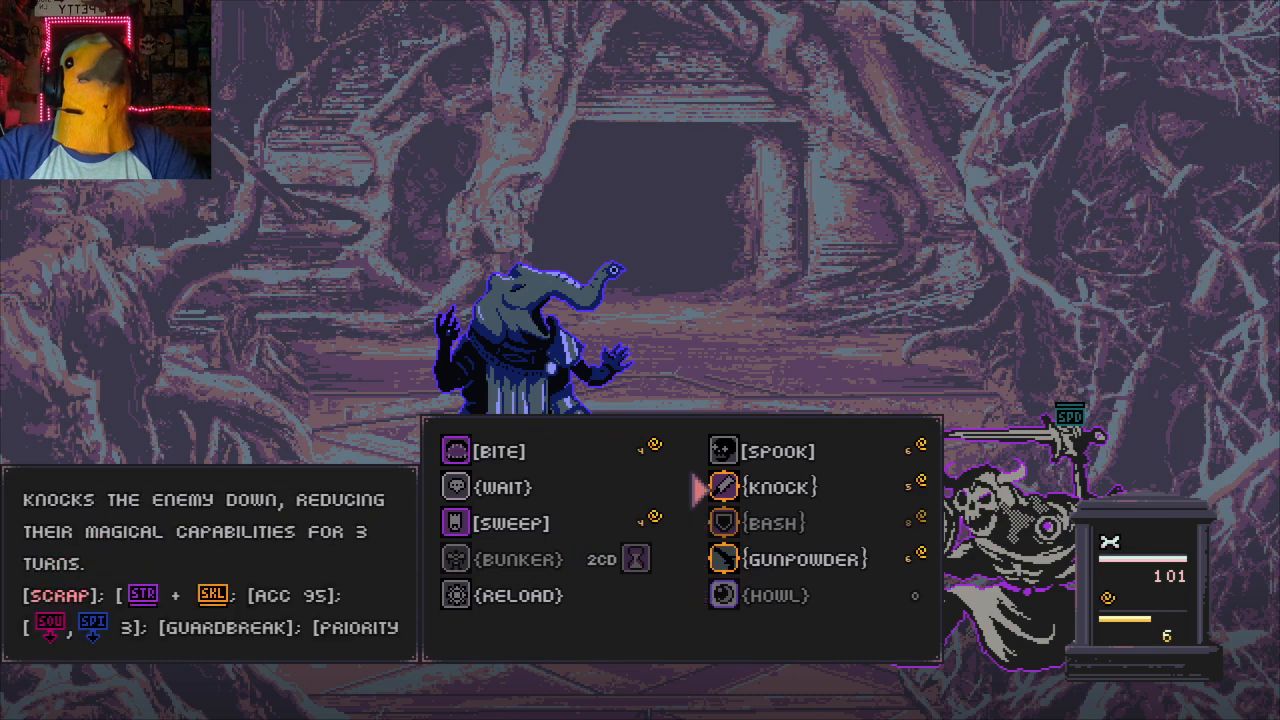
pyautogui.click(776, 488)
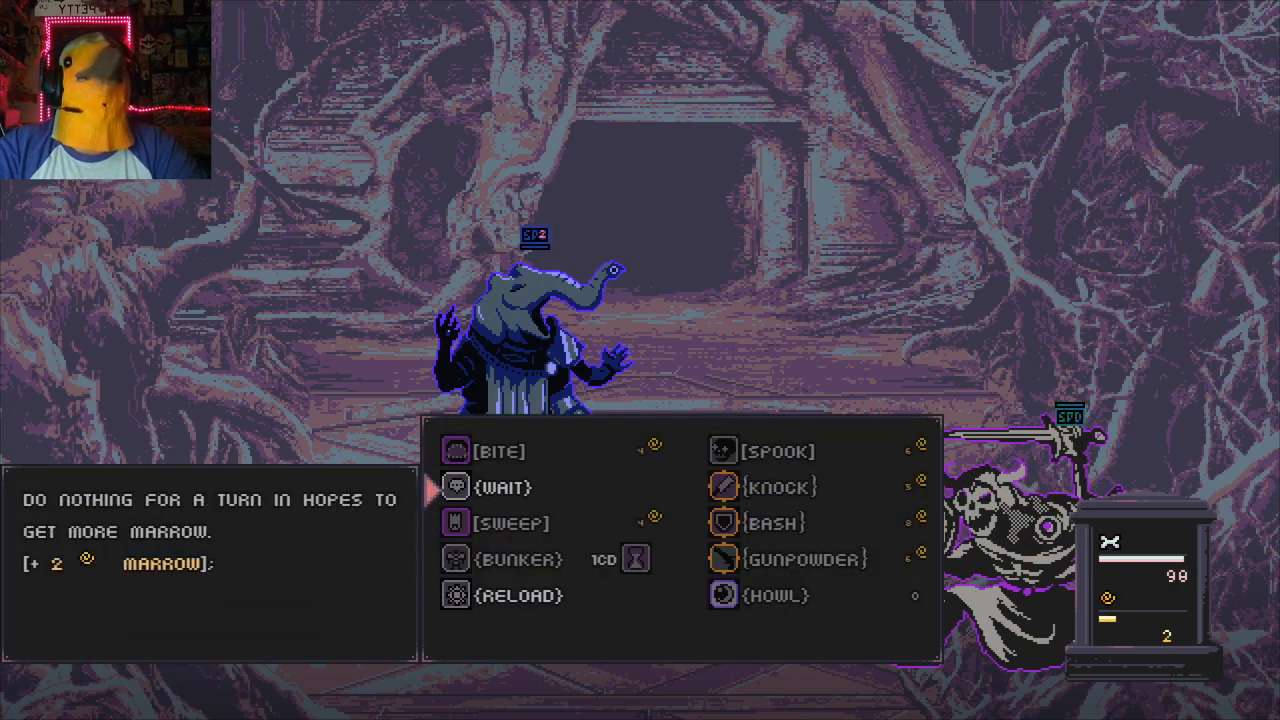
pyautogui.click(504, 488)
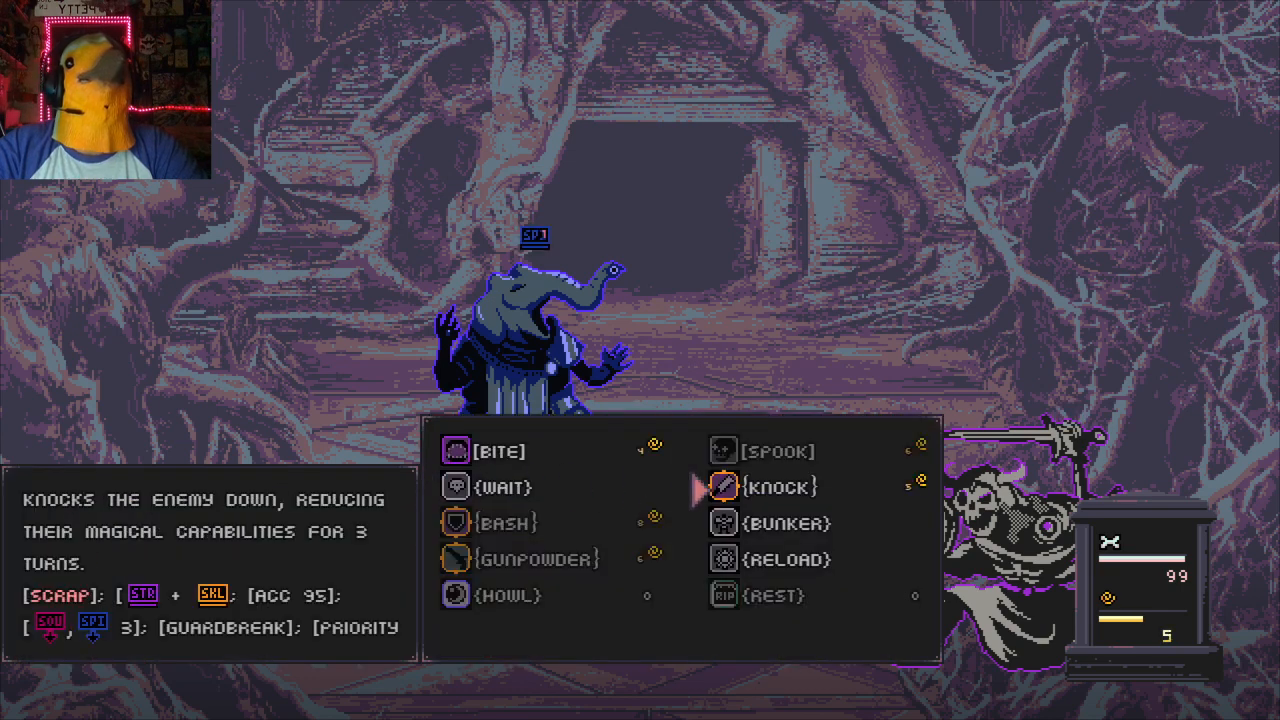
pyautogui.click(776, 488)
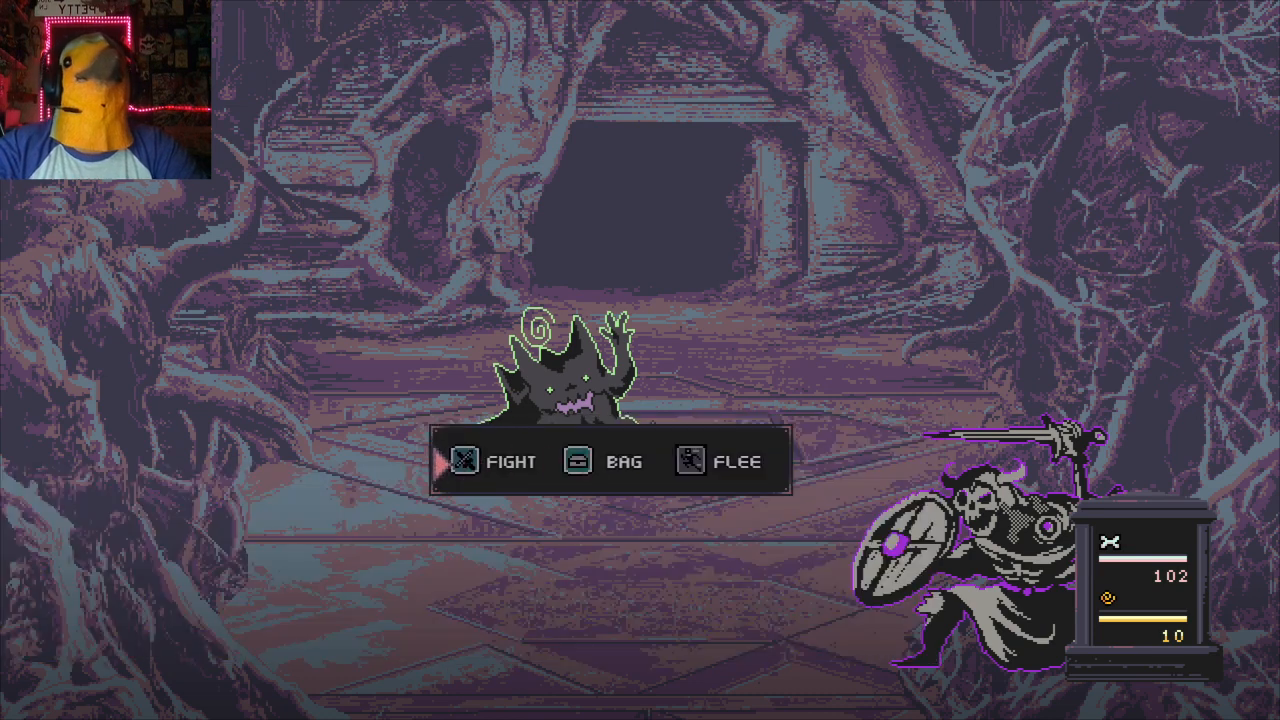
# Open the combat move list and pick a move against the spiky shadow creature
pyautogui.click(512, 460)
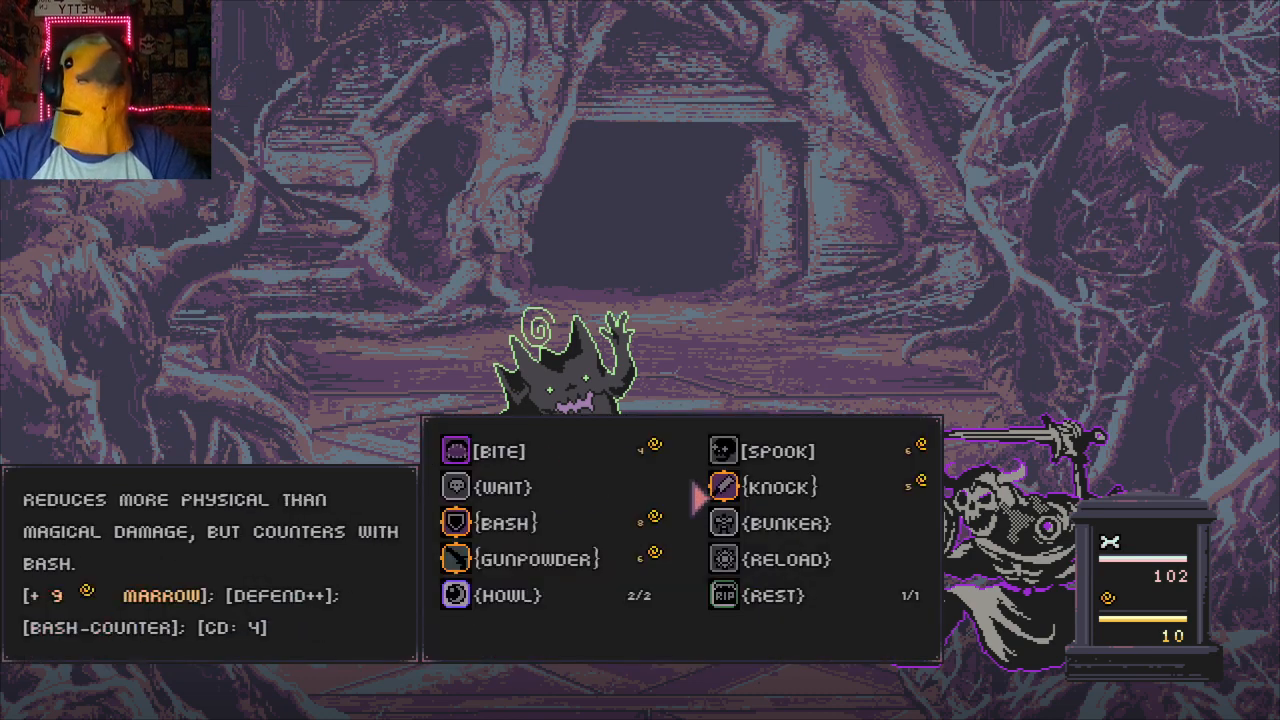
pyautogui.click(508, 524)
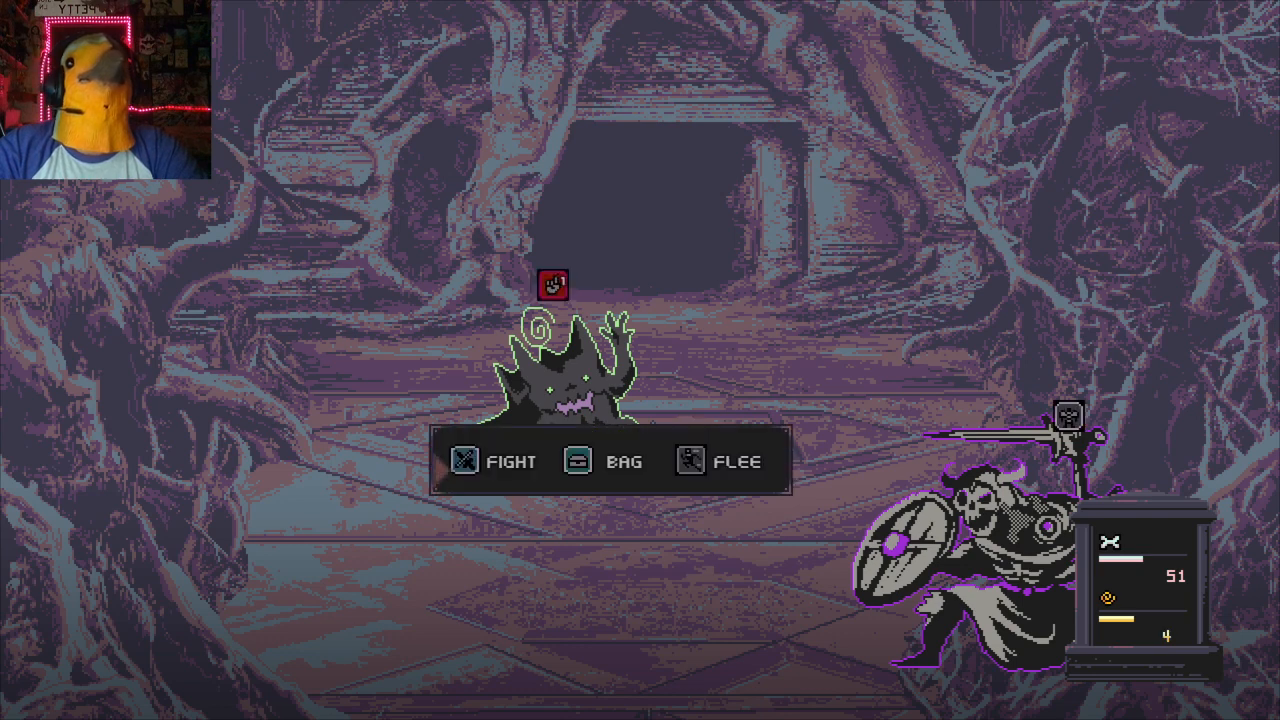
# Charge at the spiky creature, then bring up the Fight move list for the next turn
pyautogui.click(508, 460)
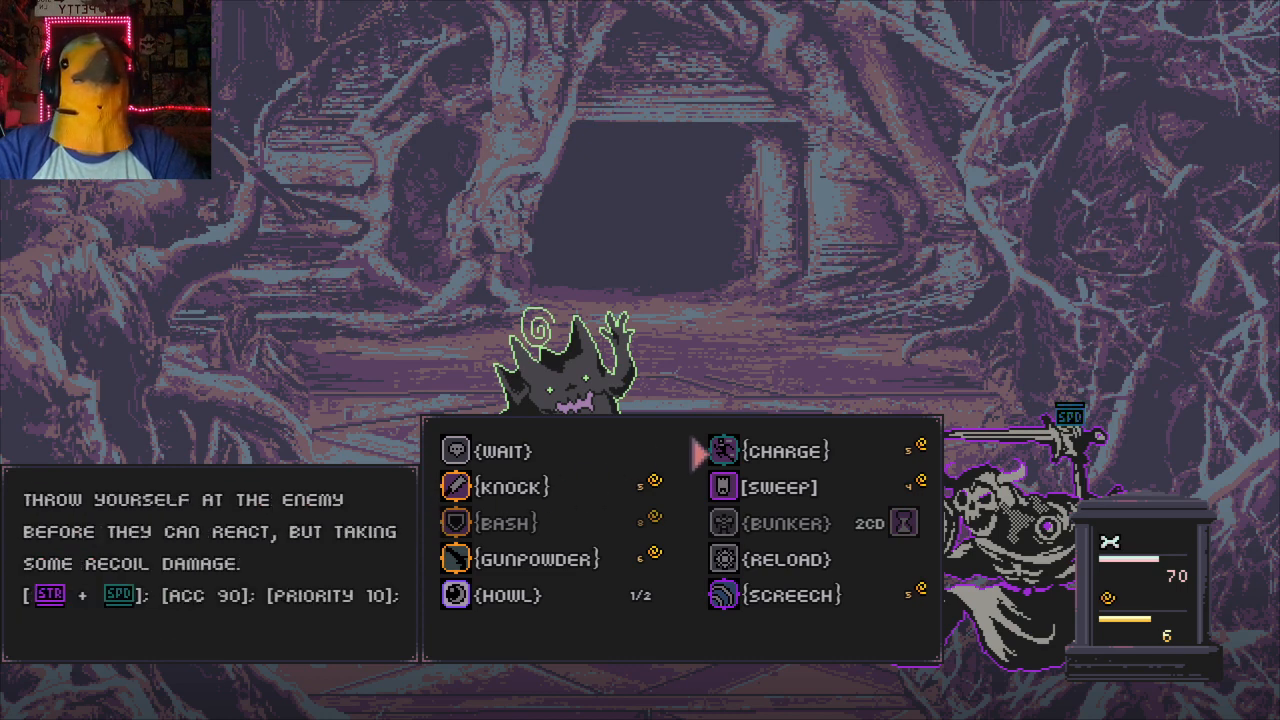
pyautogui.click(772, 488)
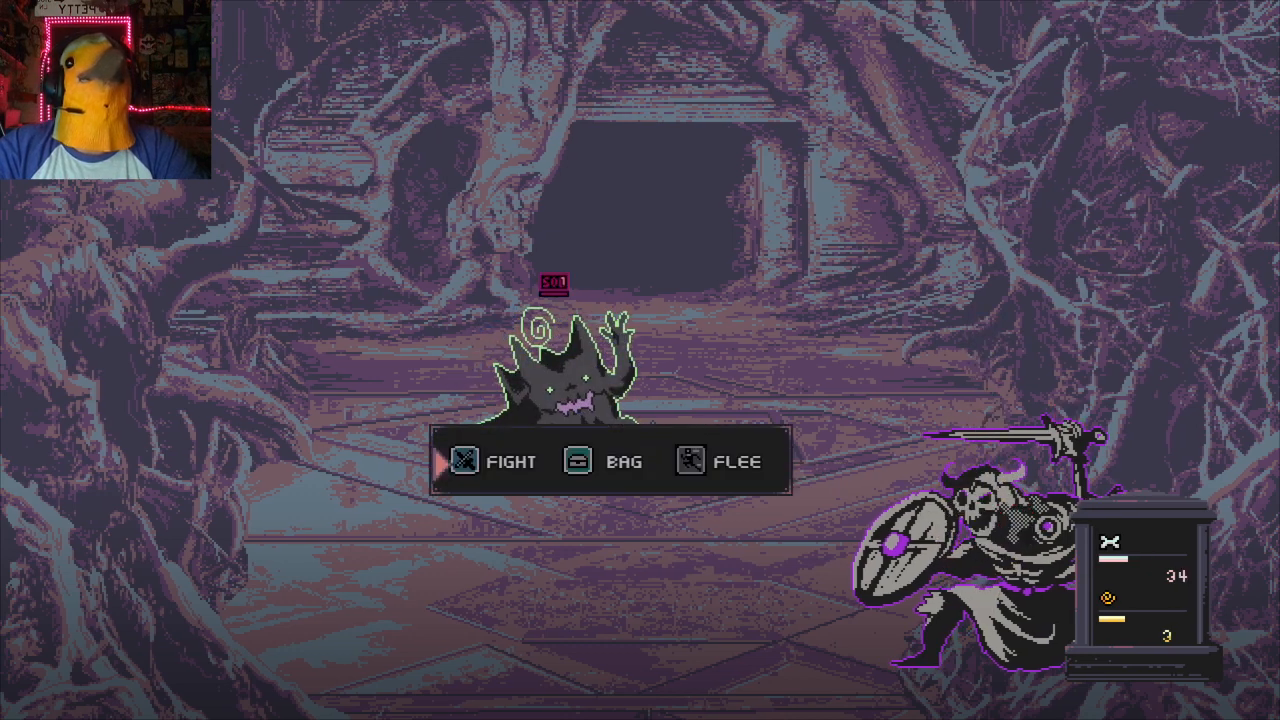
pyautogui.click(608, 460)
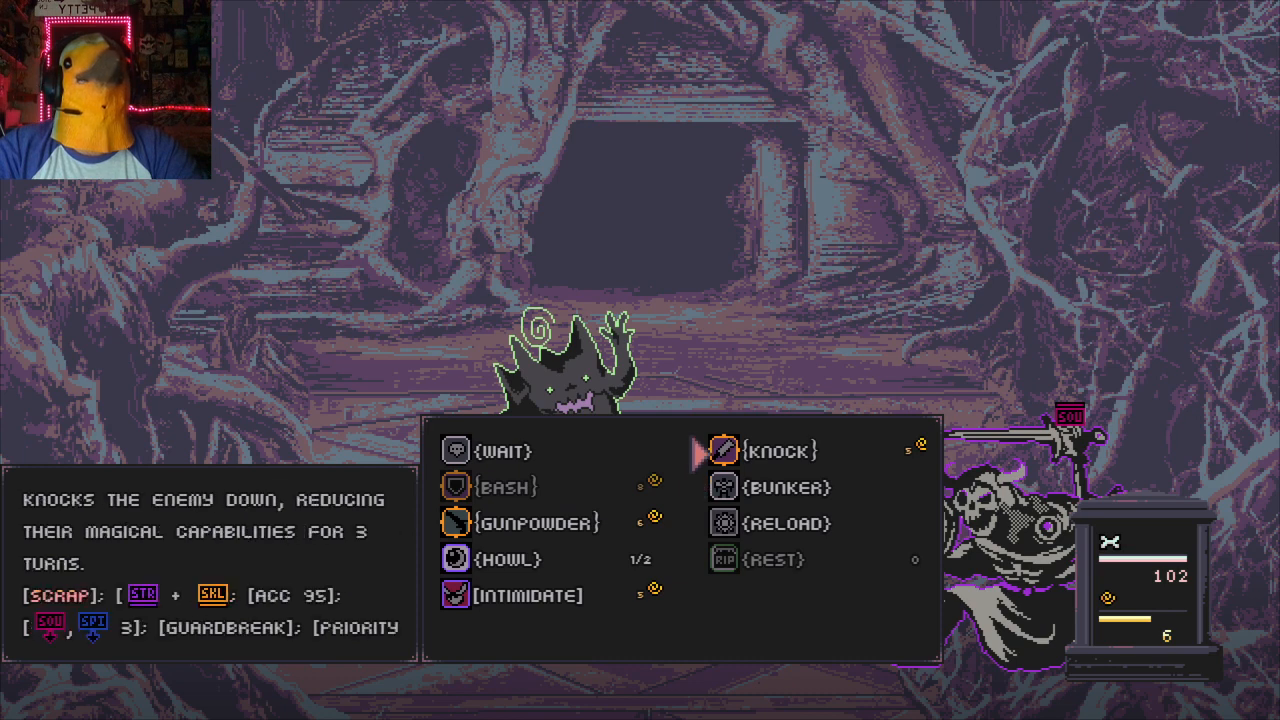
# Use Knock, Bunker, Bash, then another move and Bash again on successive turns
pyautogui.click(782, 452)
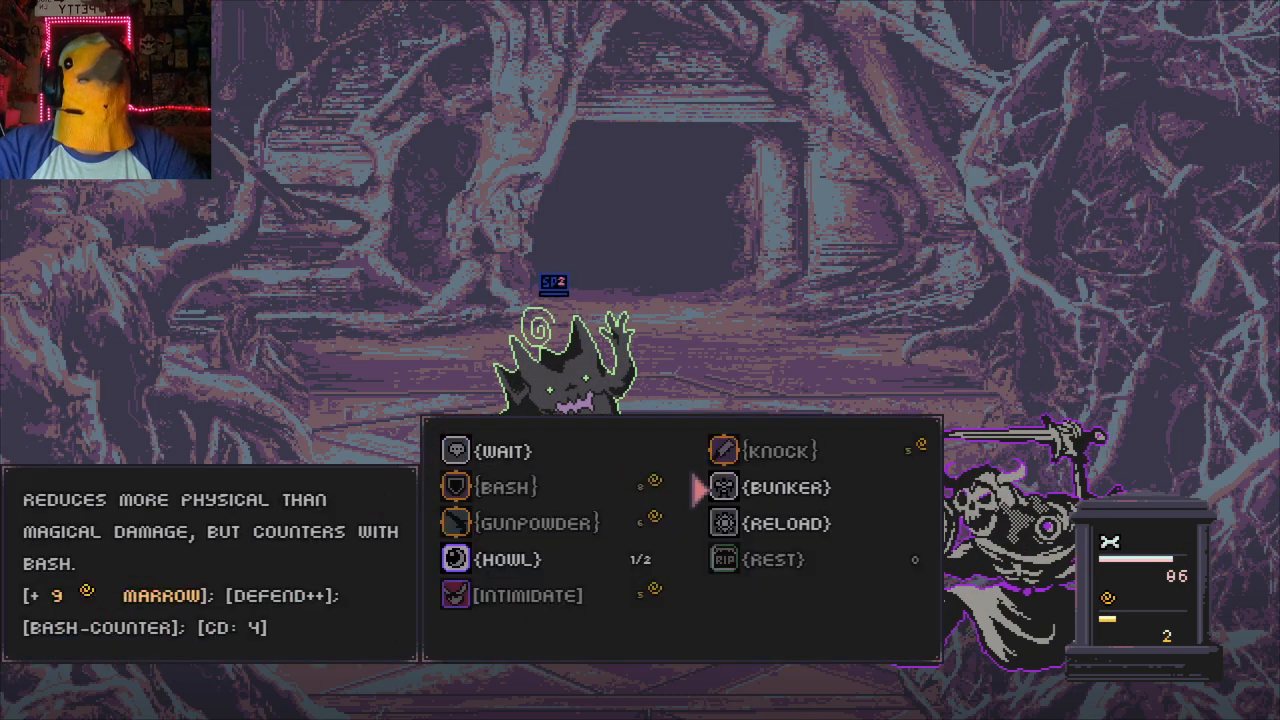
pyautogui.click(772, 488)
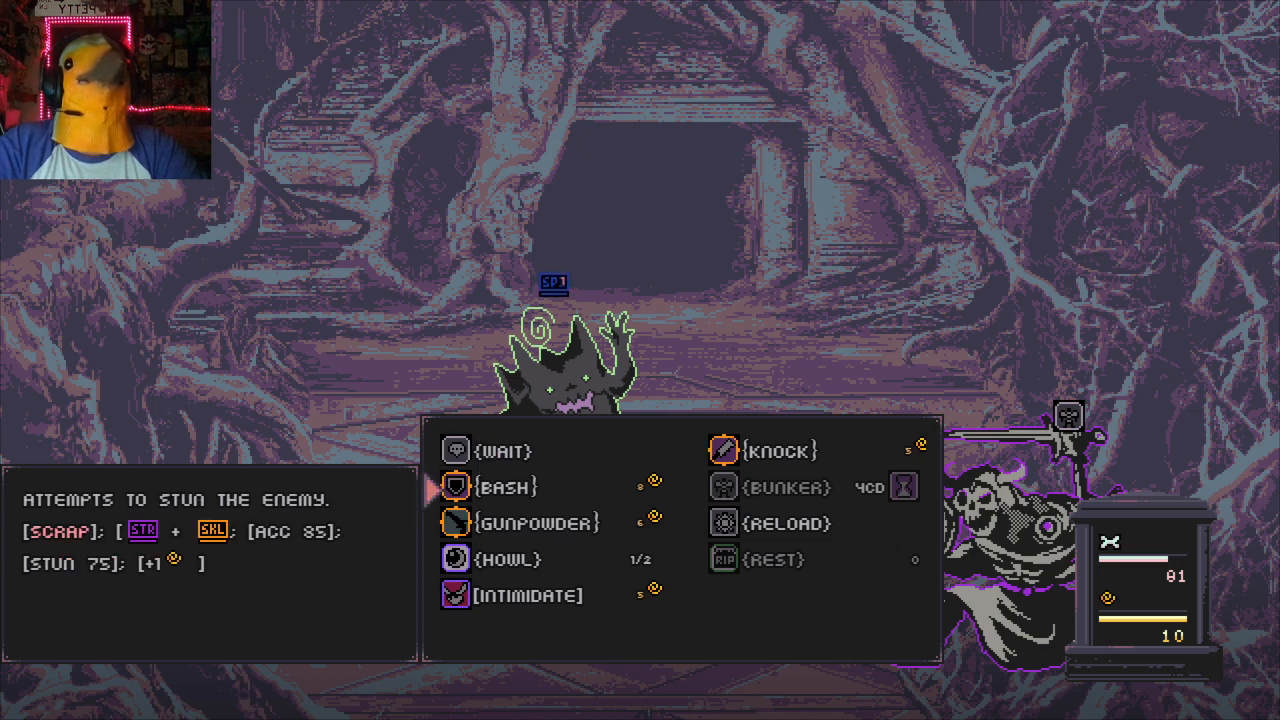
pyautogui.click(504, 488)
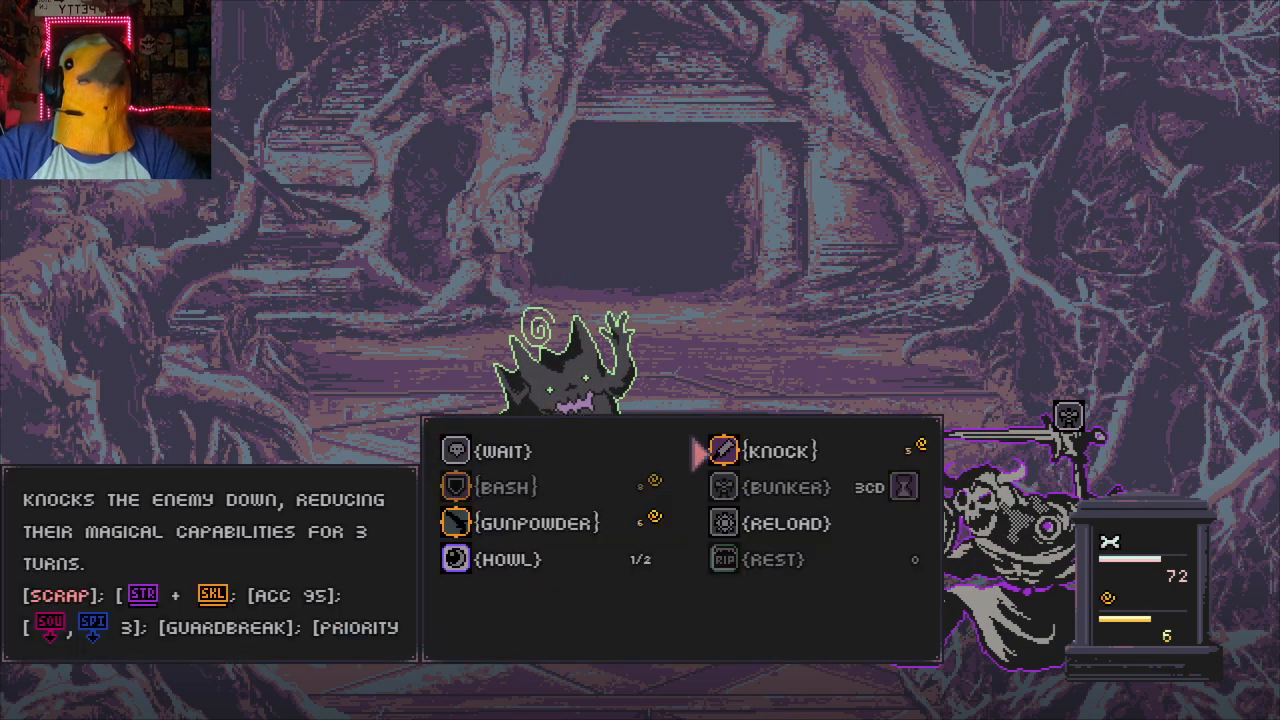
pyautogui.click(504, 488)
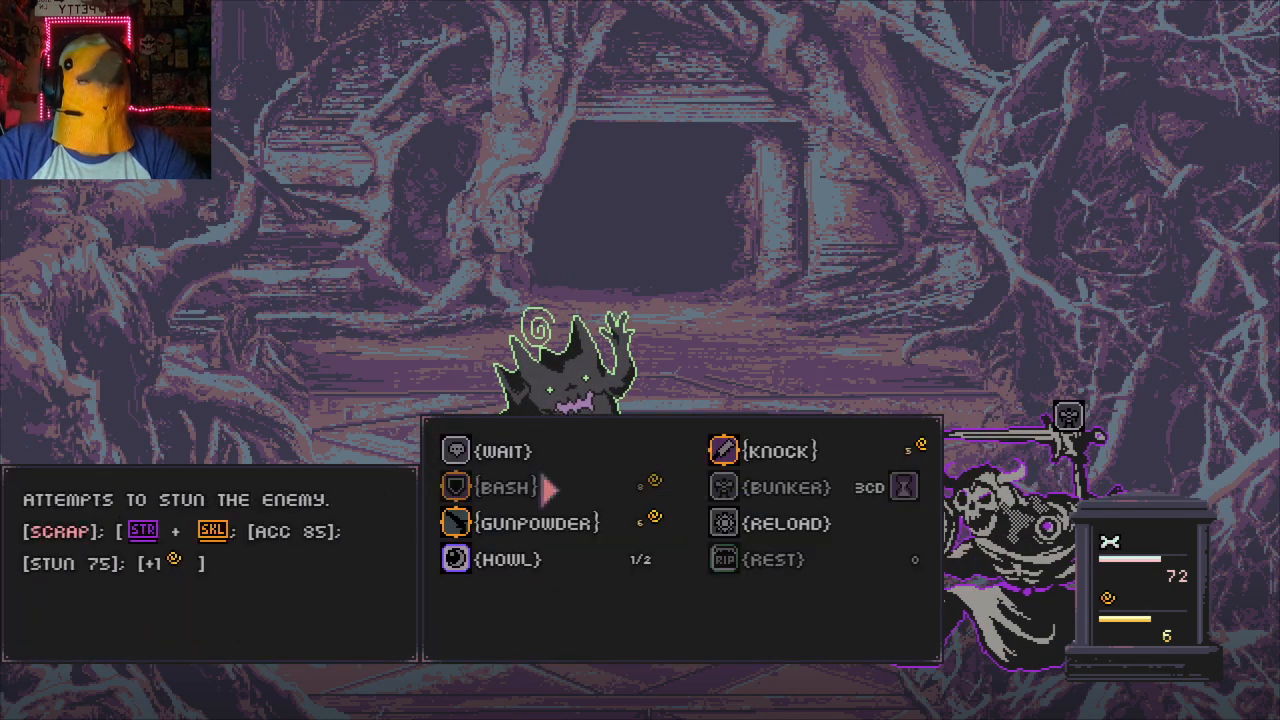
pyautogui.click(508, 560)
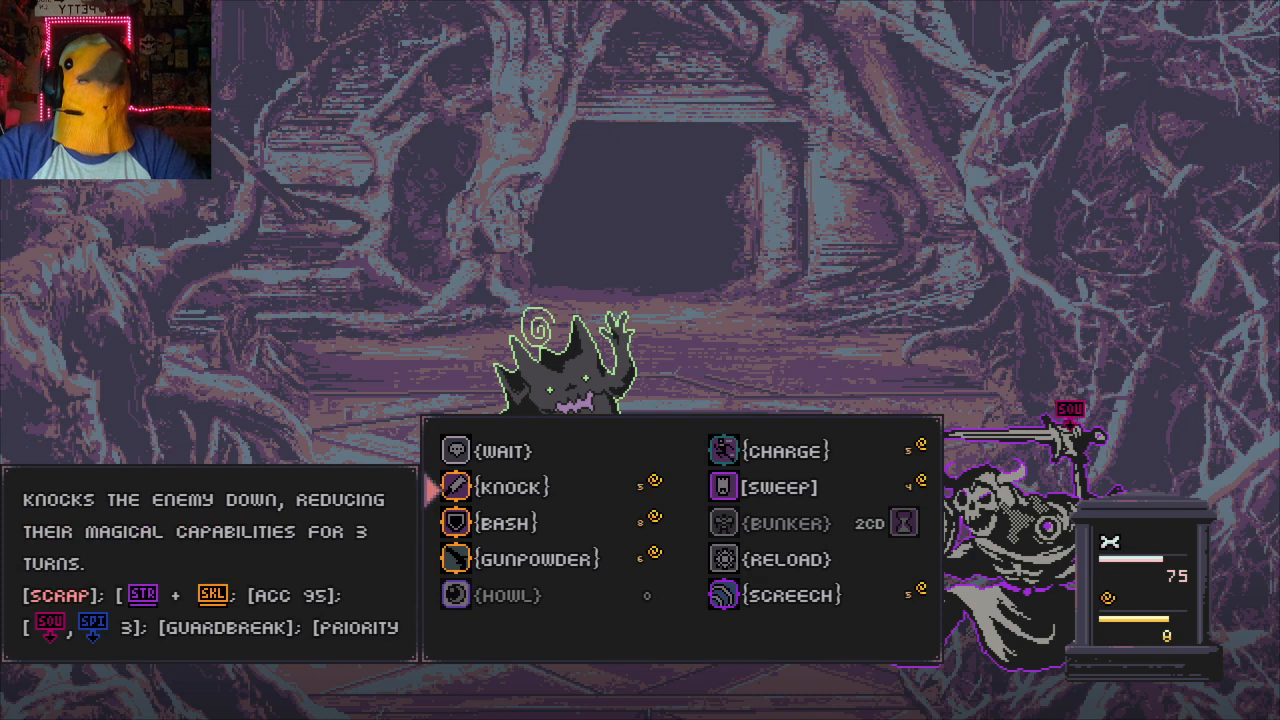
# Knock the spiky creature, Reload the weapon, then attempt a Bash stun to end the battle
pyautogui.click(508, 488)
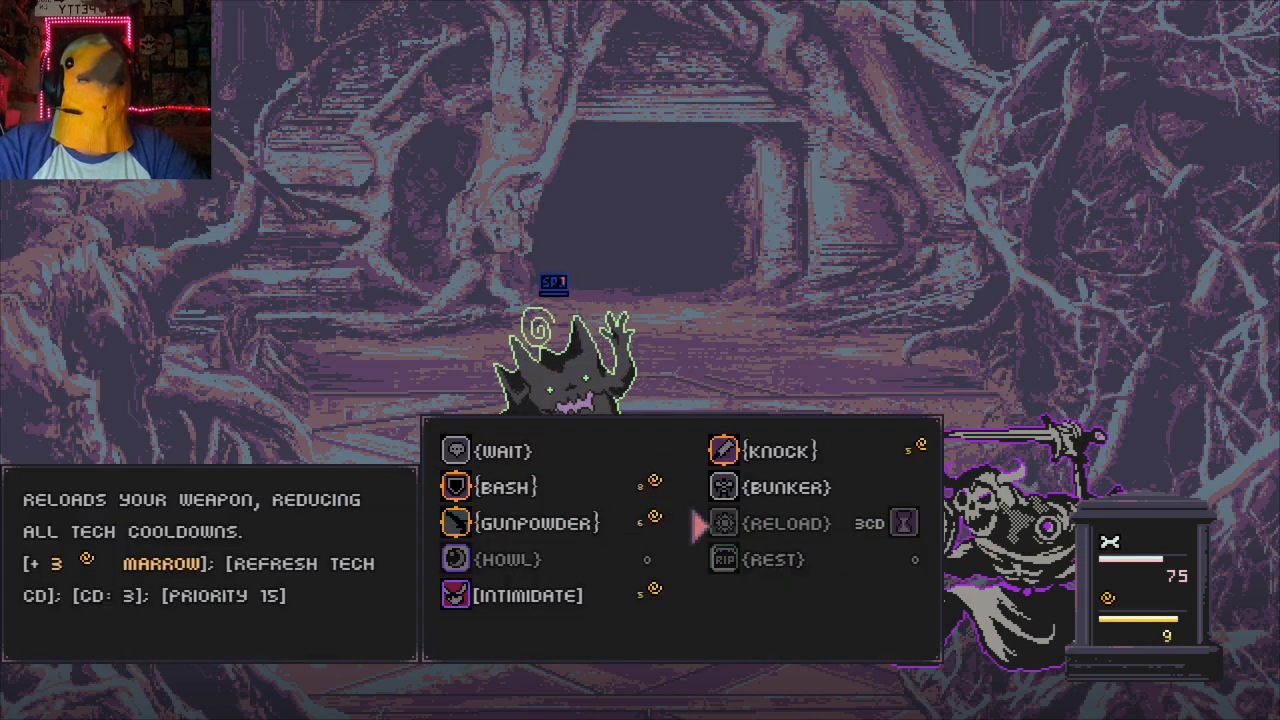
pyautogui.click(504, 488)
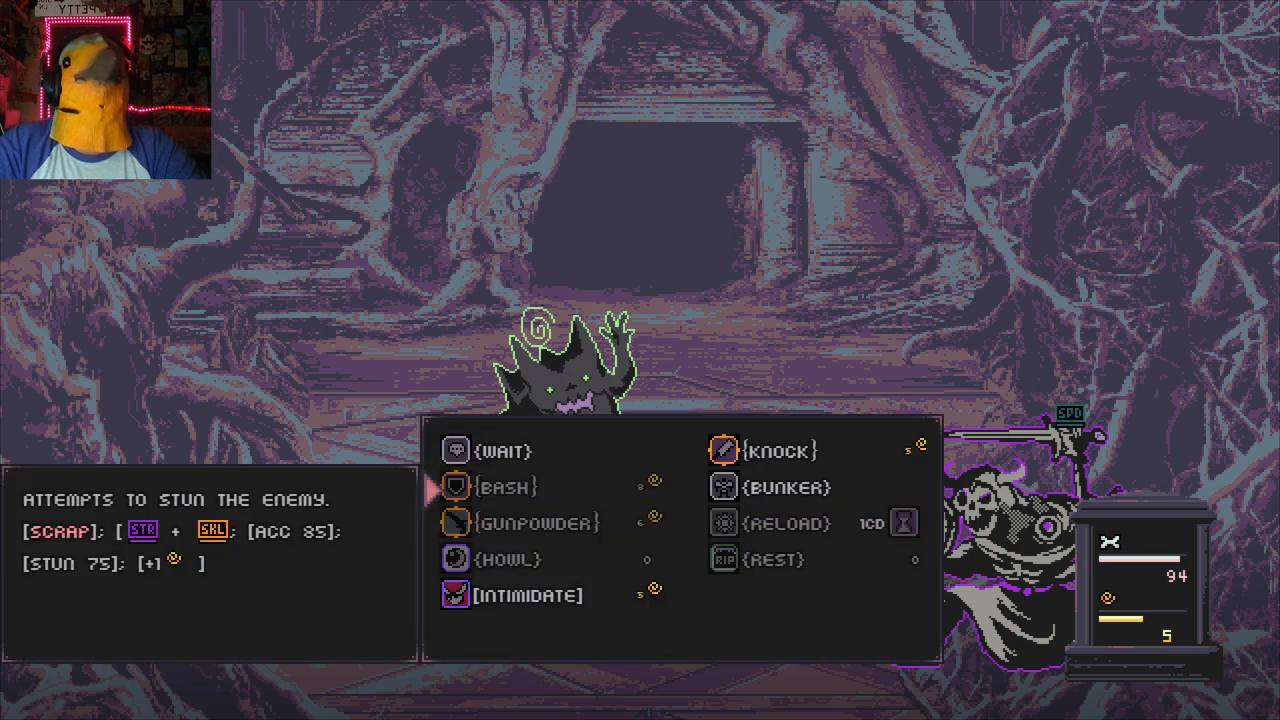
pyautogui.click(776, 450)
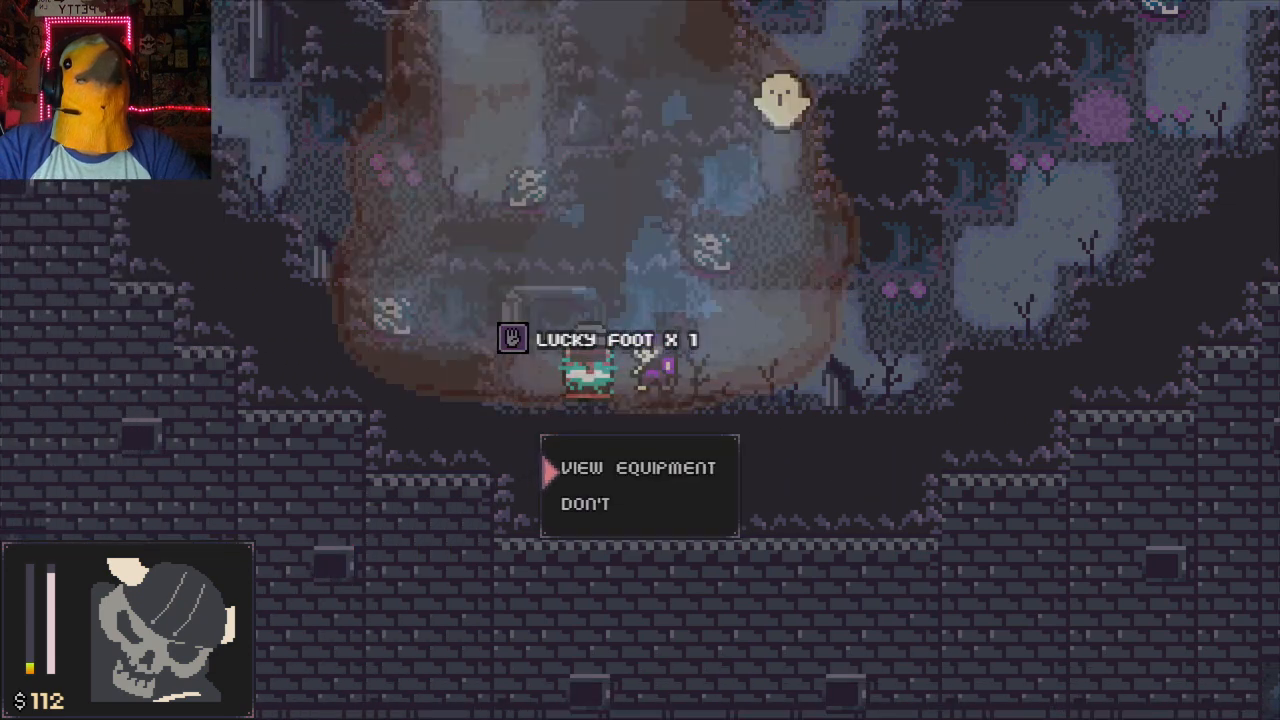
# Decline the Lucky Foot prompt, view the level 15 character card in the pause menu, then resume exploring
pyautogui.click(638, 468)
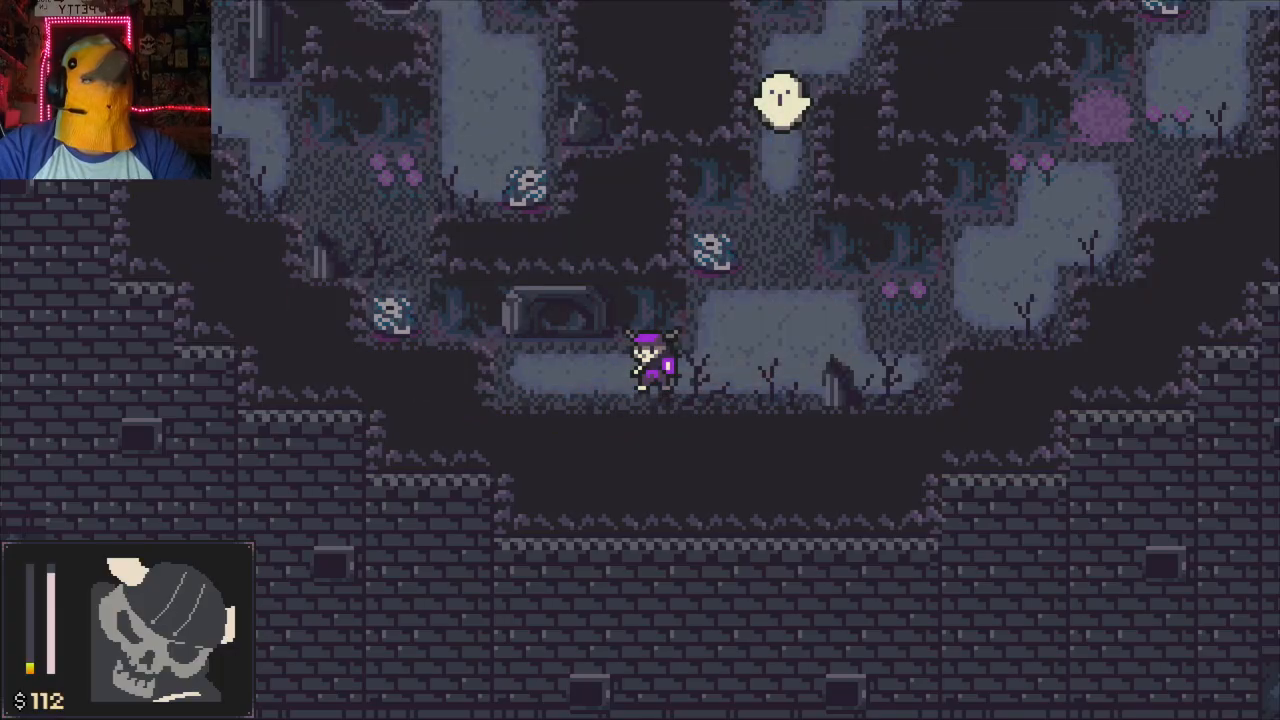
pyautogui.press('Escape')
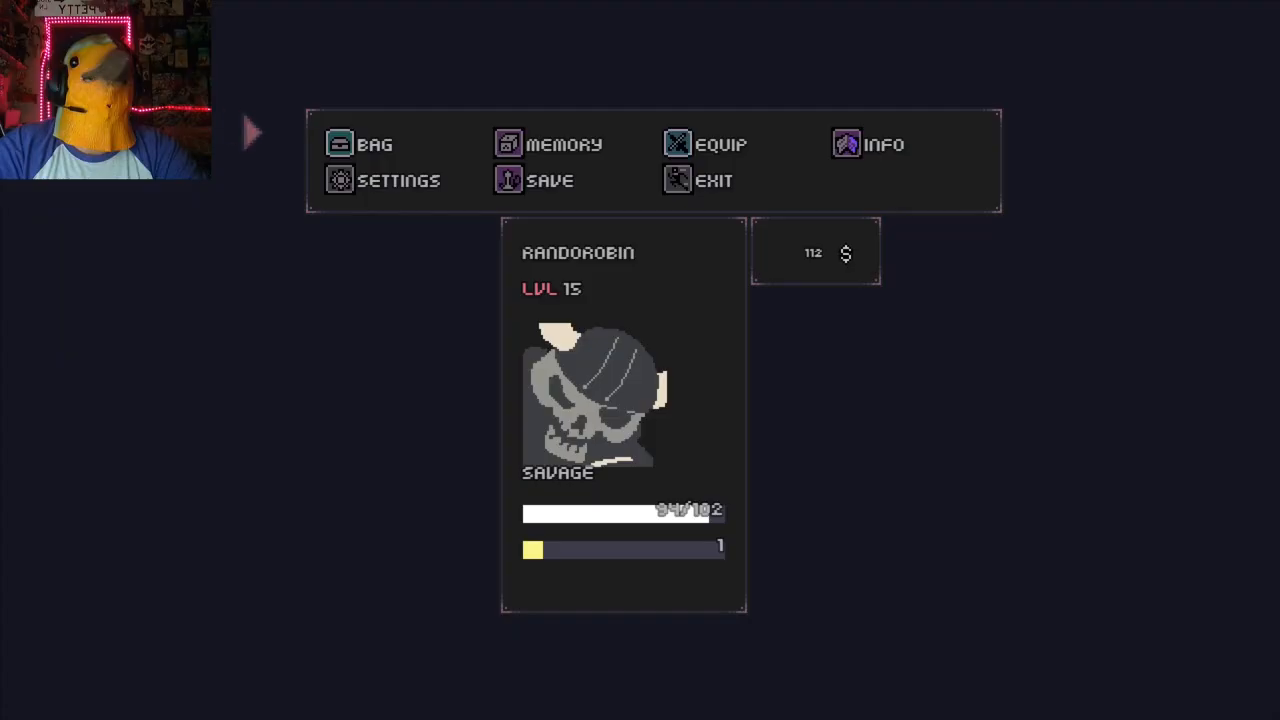
pyautogui.click(374, 144)
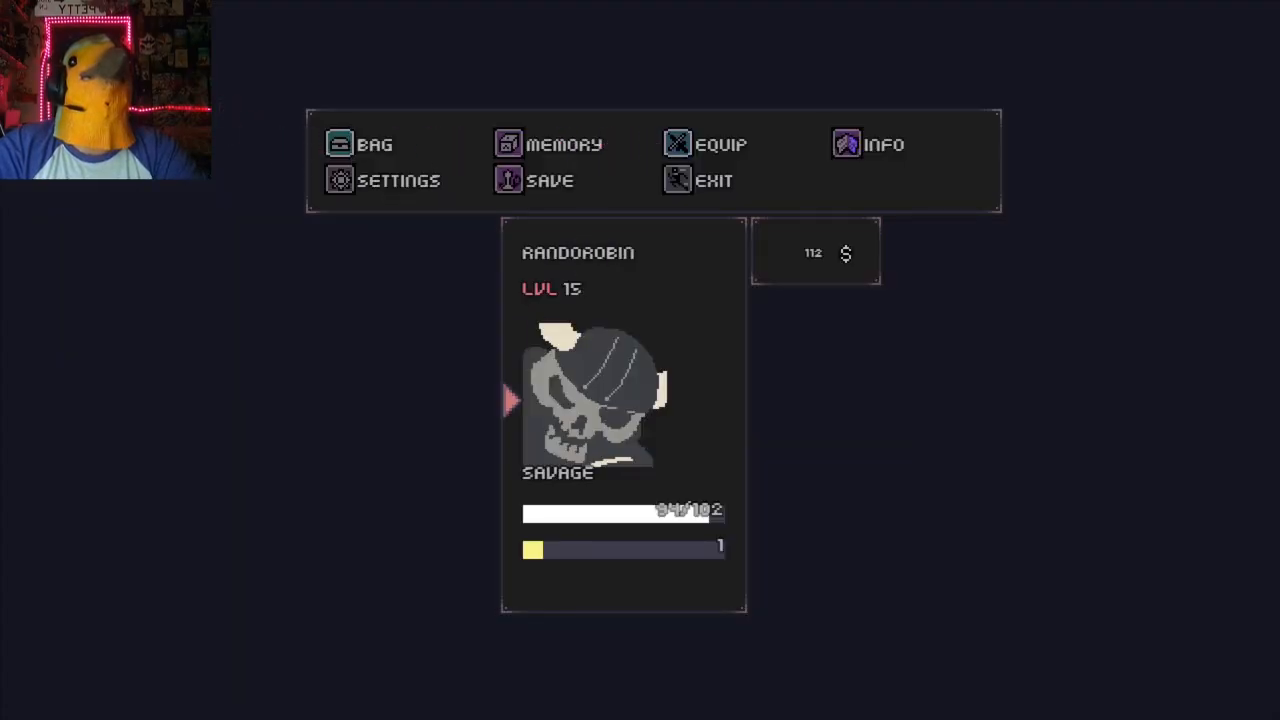
pyautogui.click(720, 144)
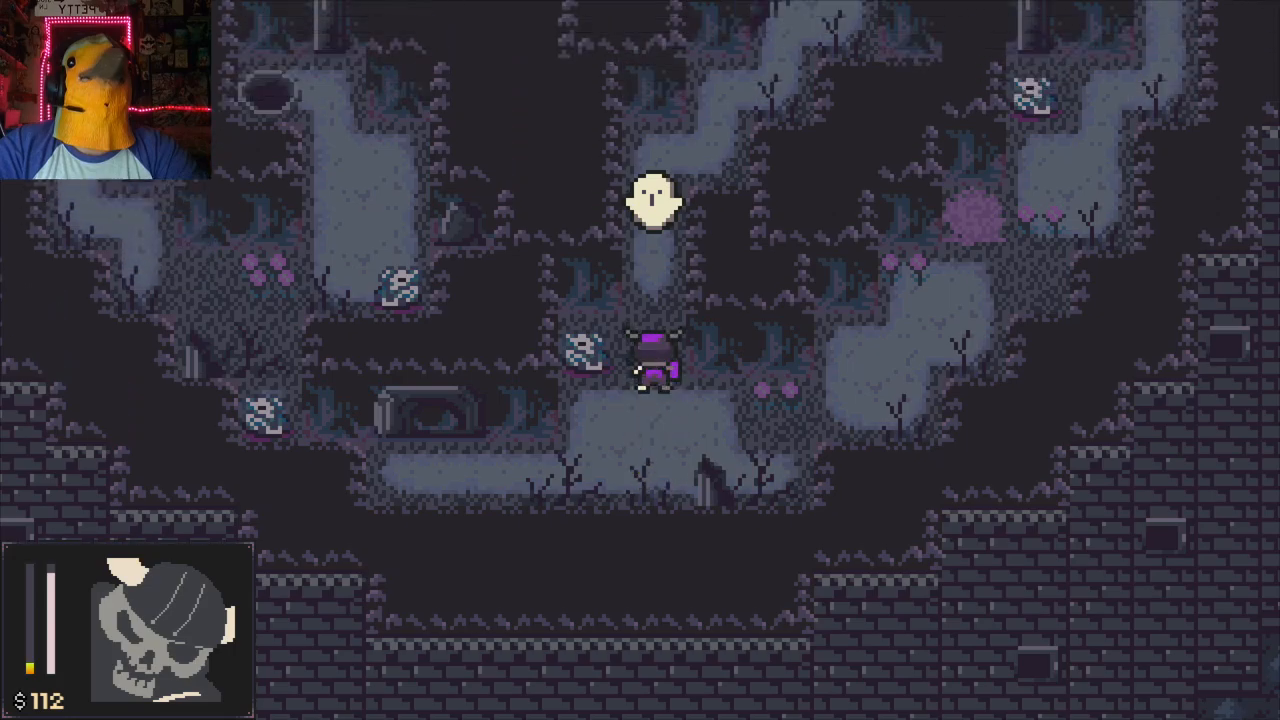
pyautogui.press('Escape')
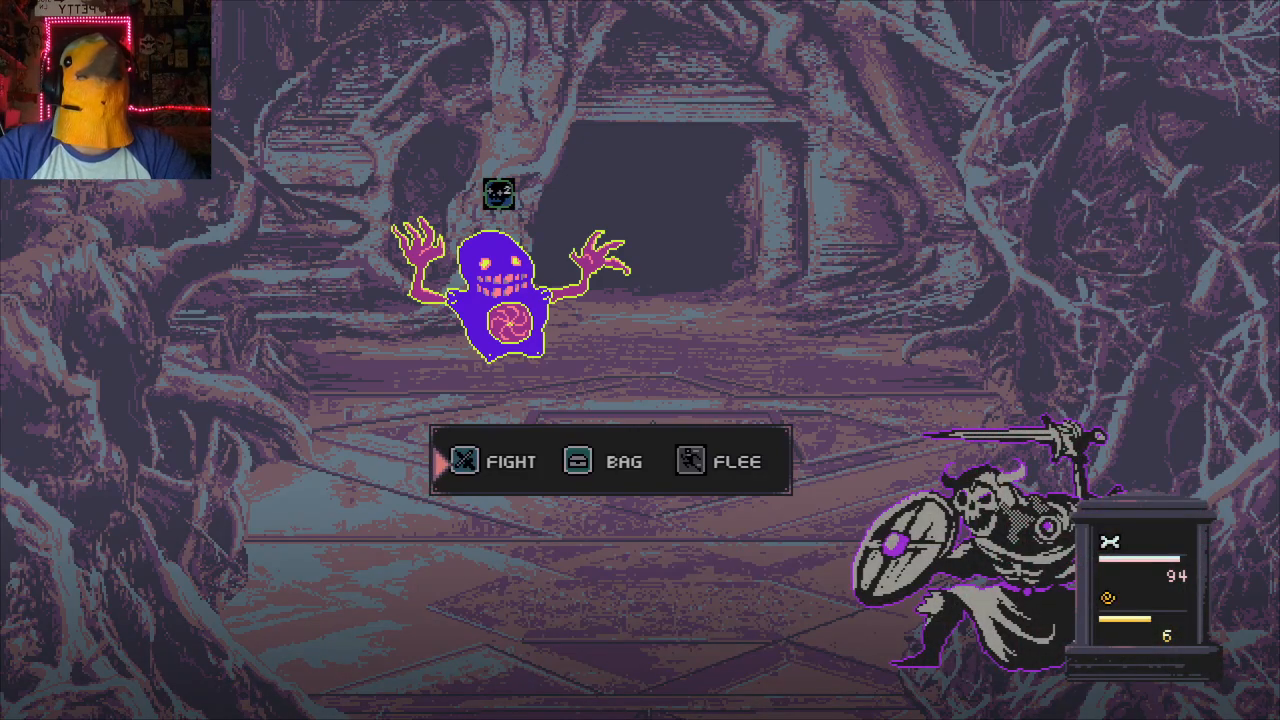
# Use Knock on the purple ghost and keep attacking over several turns as health swings from 47 back to 102
pyautogui.click(512, 460)
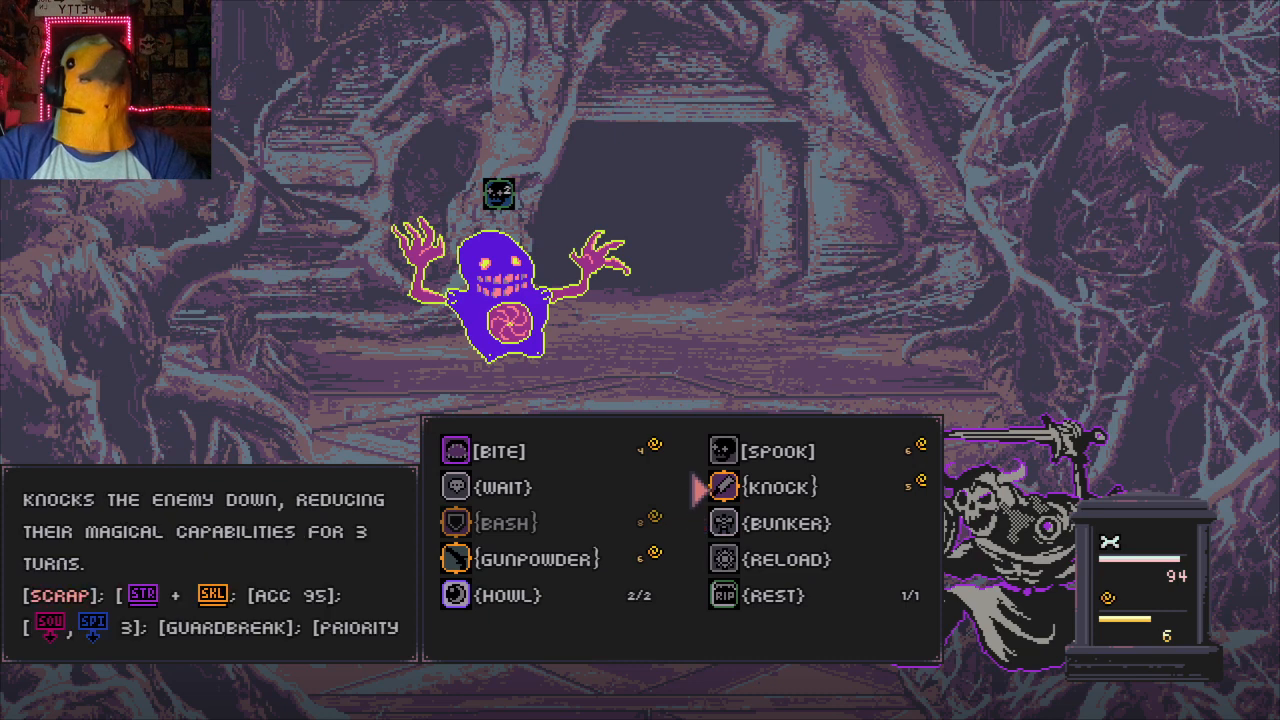
pyautogui.click(772, 488)
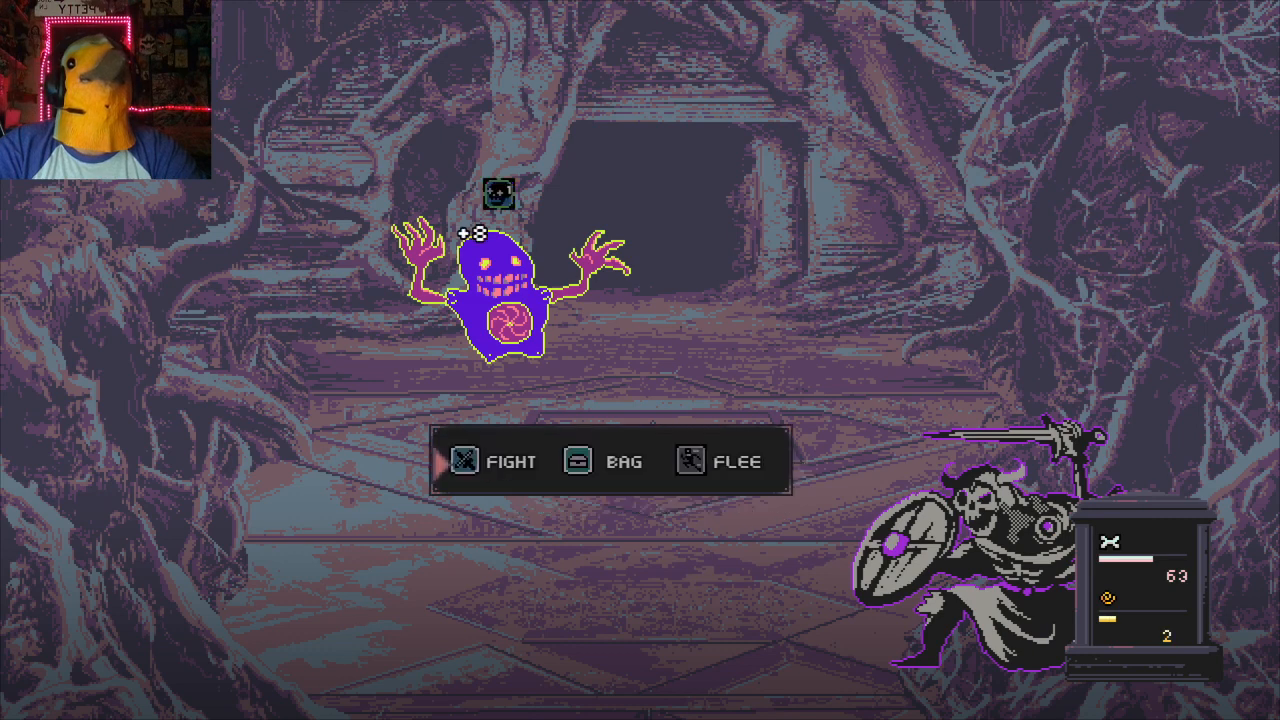
pyautogui.click(492, 460)
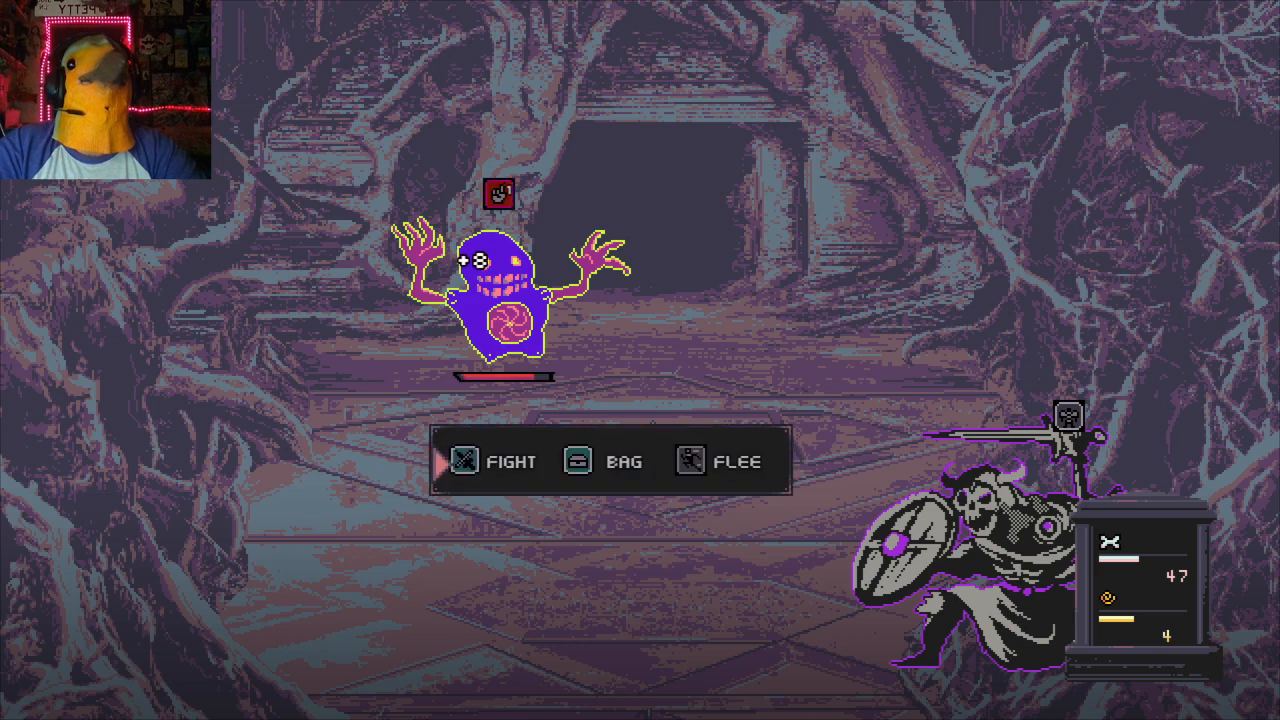
pyautogui.click(512, 460)
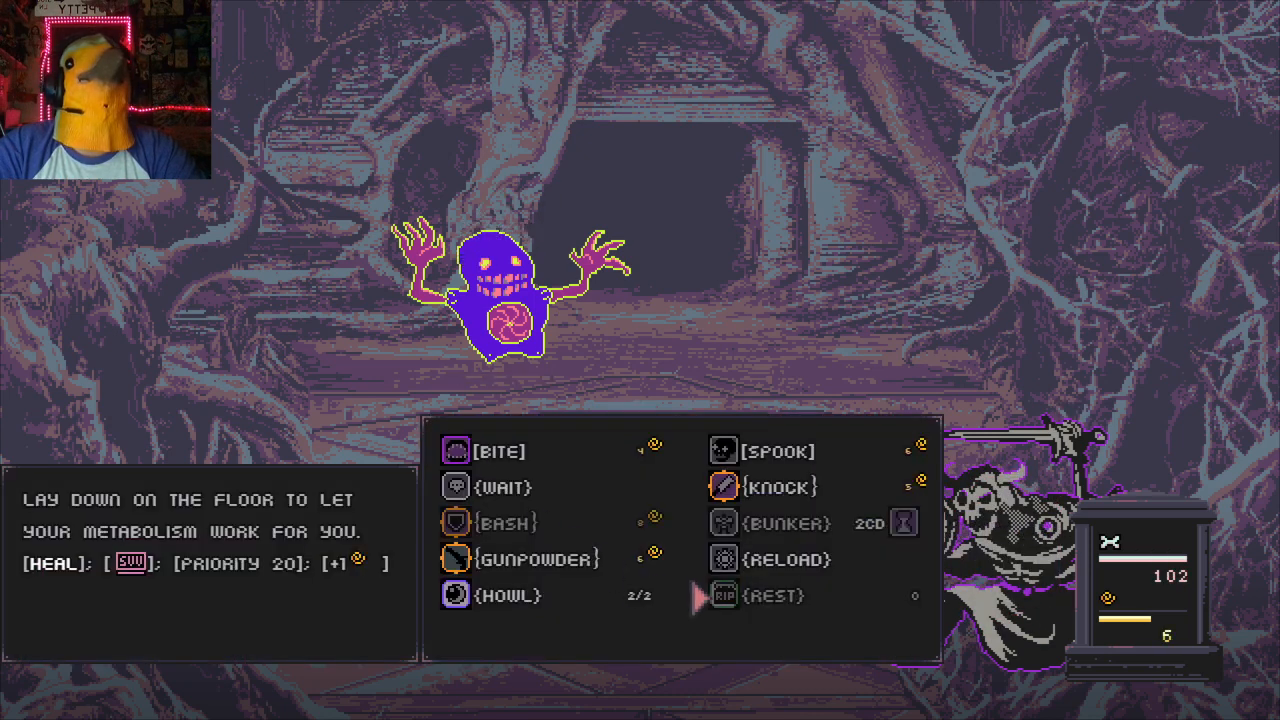
# Rest to recover health, then hit the purple ghost with Bash to try stunning it
pyautogui.click(776, 488)
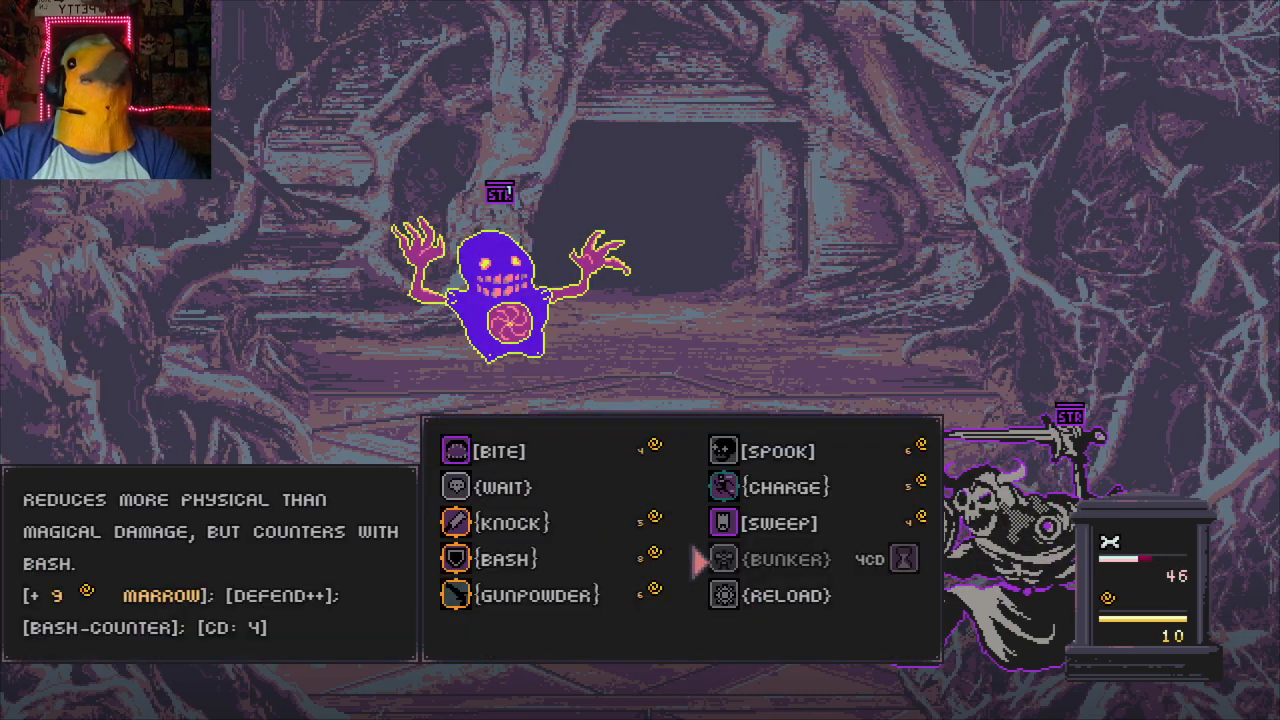
pyautogui.click(510, 524)
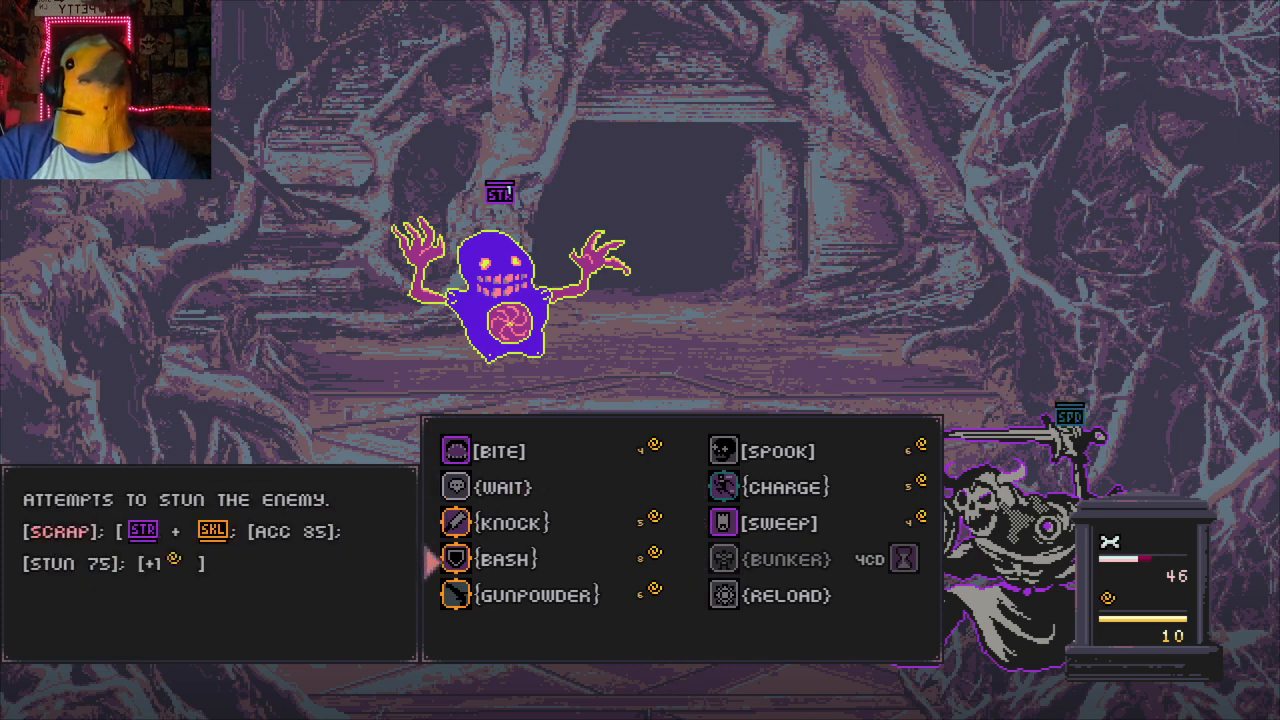
pyautogui.click(504, 558)
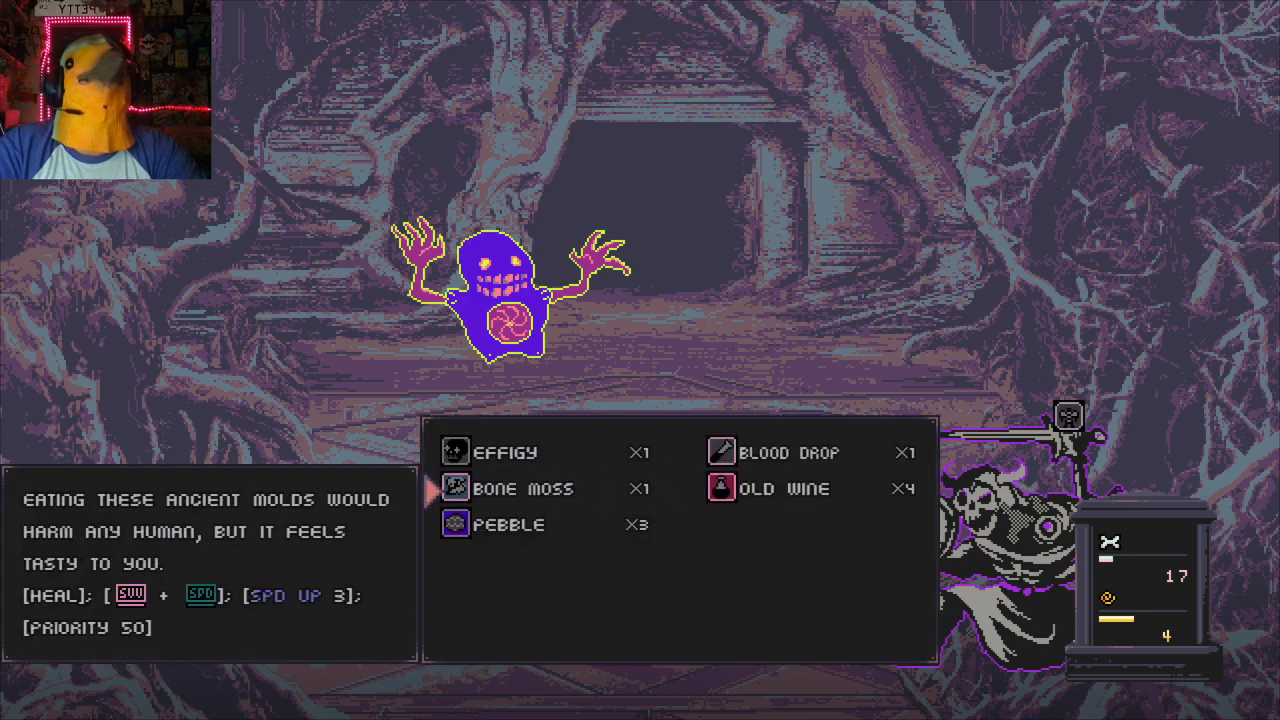
# Eat the Bone Moss to heal, then return to the fight skills against the purple blob
pyautogui.click(784, 488)
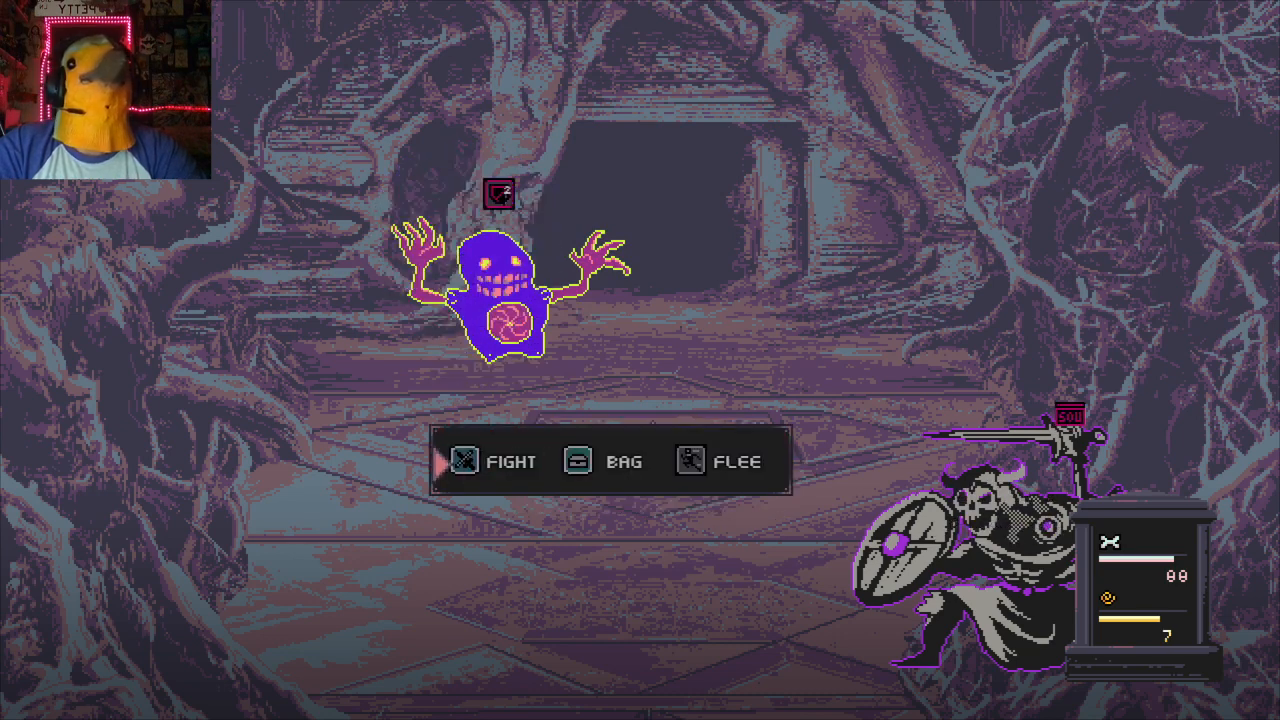
pyautogui.click(494, 460)
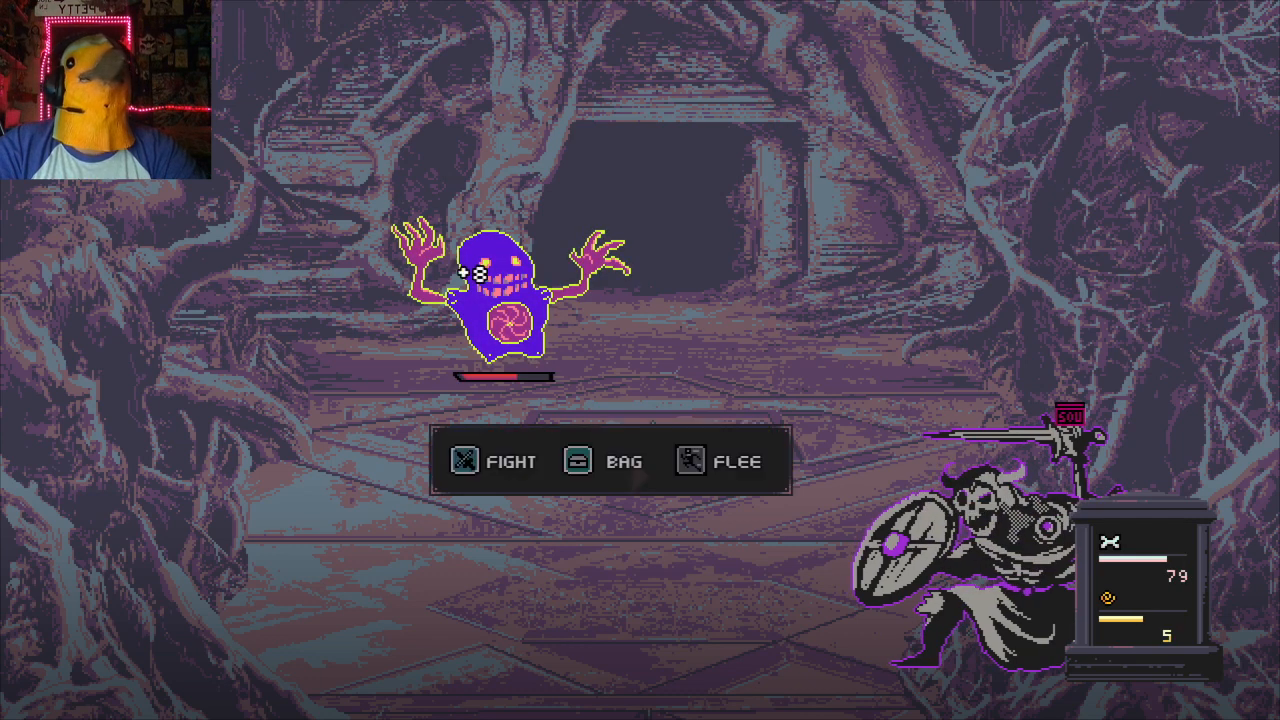
pyautogui.click(508, 460)
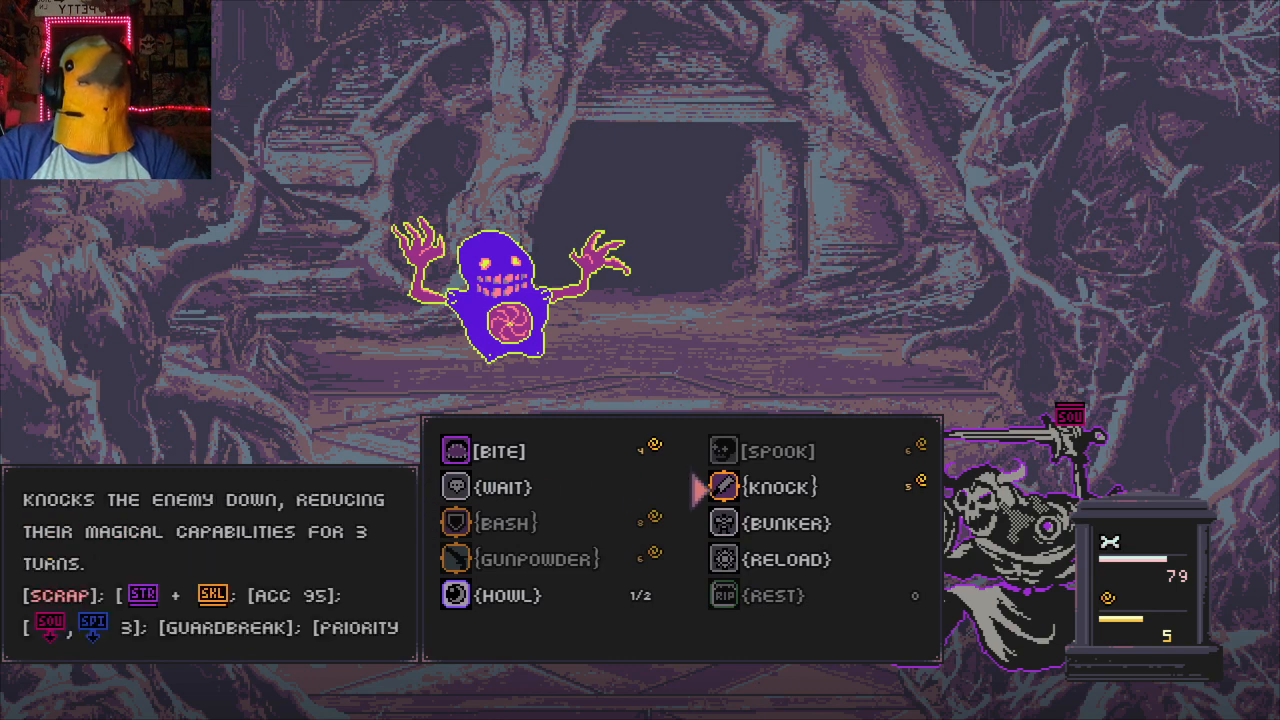
# Knock the purple blob down to weaken its magic for three turns and continue the battle
pyautogui.click(772, 488)
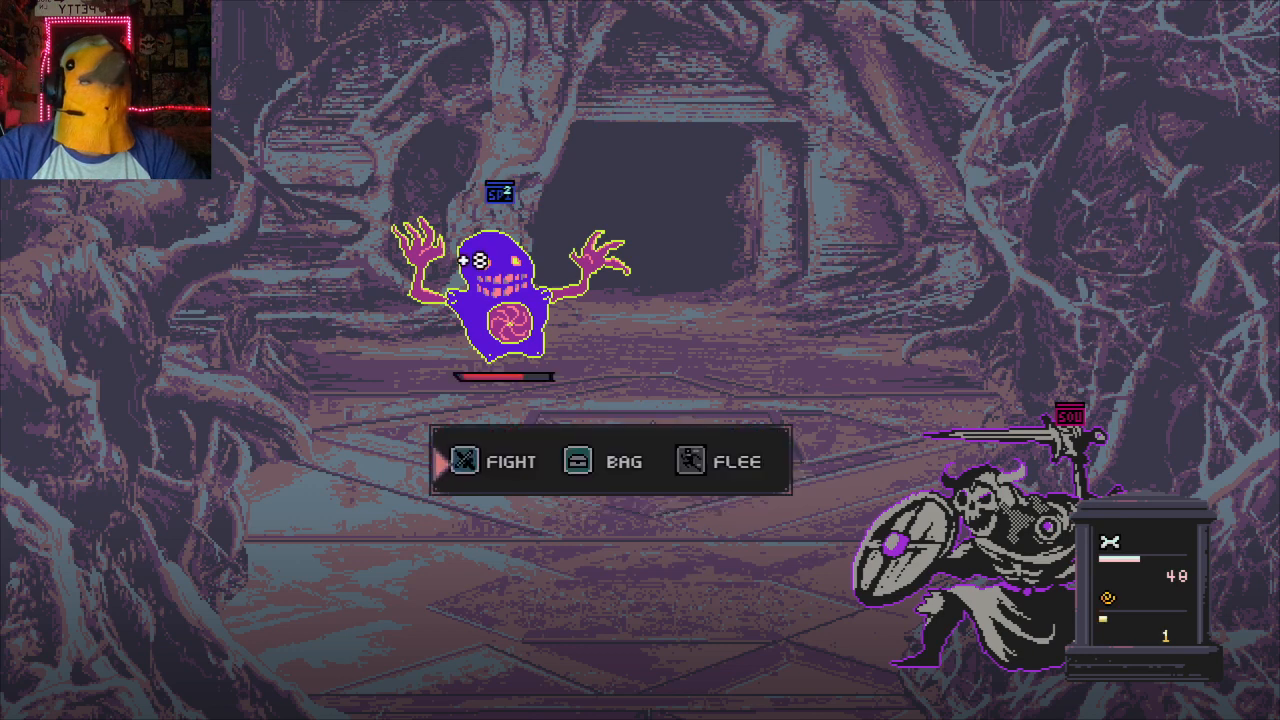
pyautogui.click(608, 460)
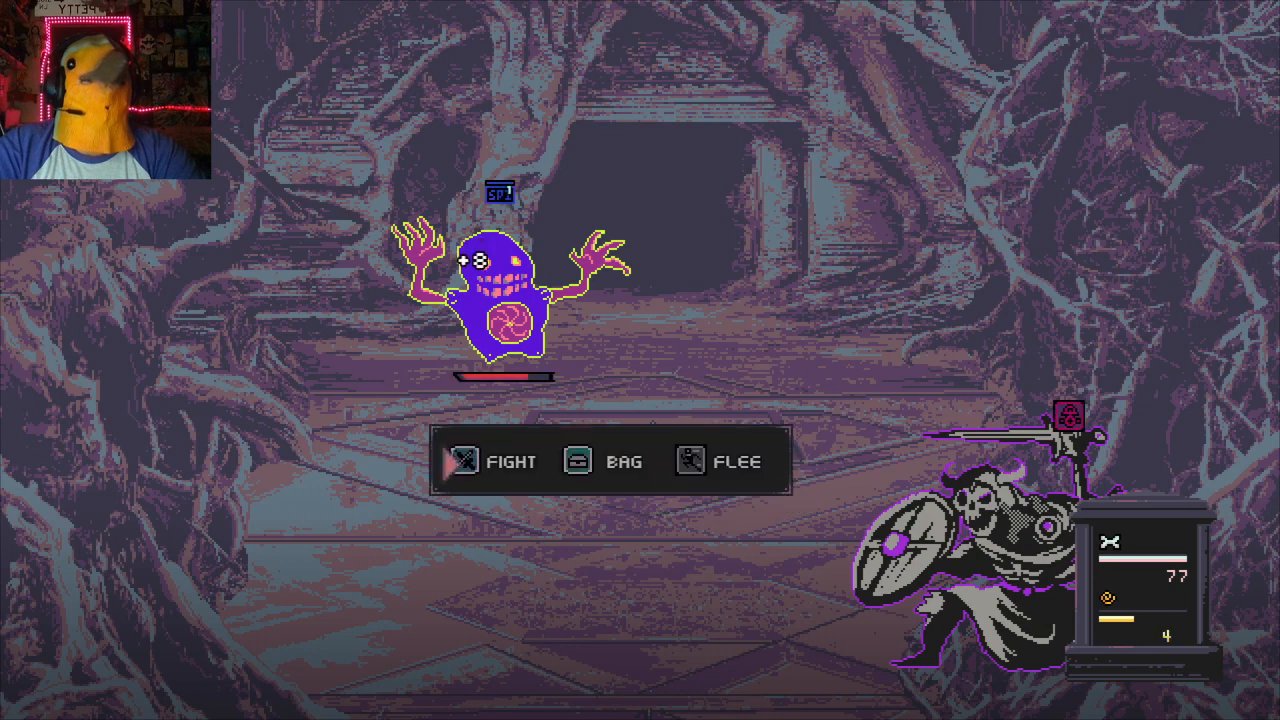
pyautogui.click(510, 460)
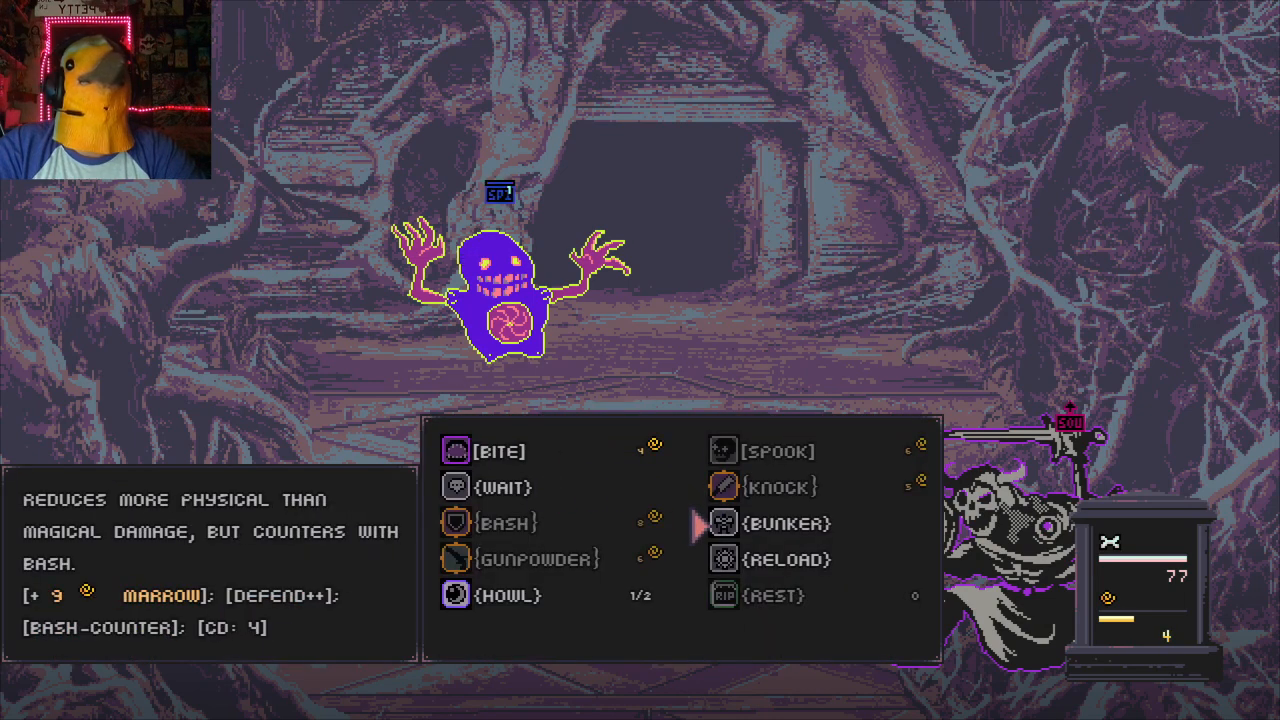
# Take the Bunker stance to counter with bash, then return to the fight skills
pyautogui.click(504, 524)
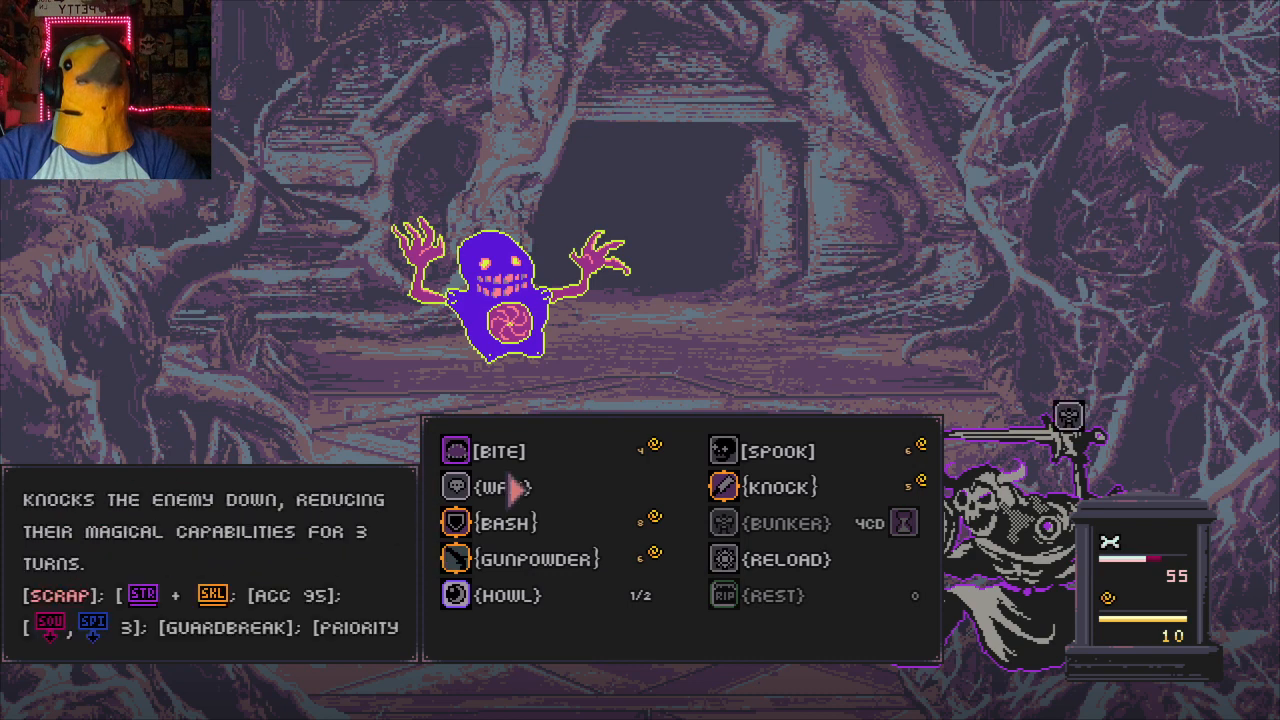
pyautogui.moveTo(710, 488)
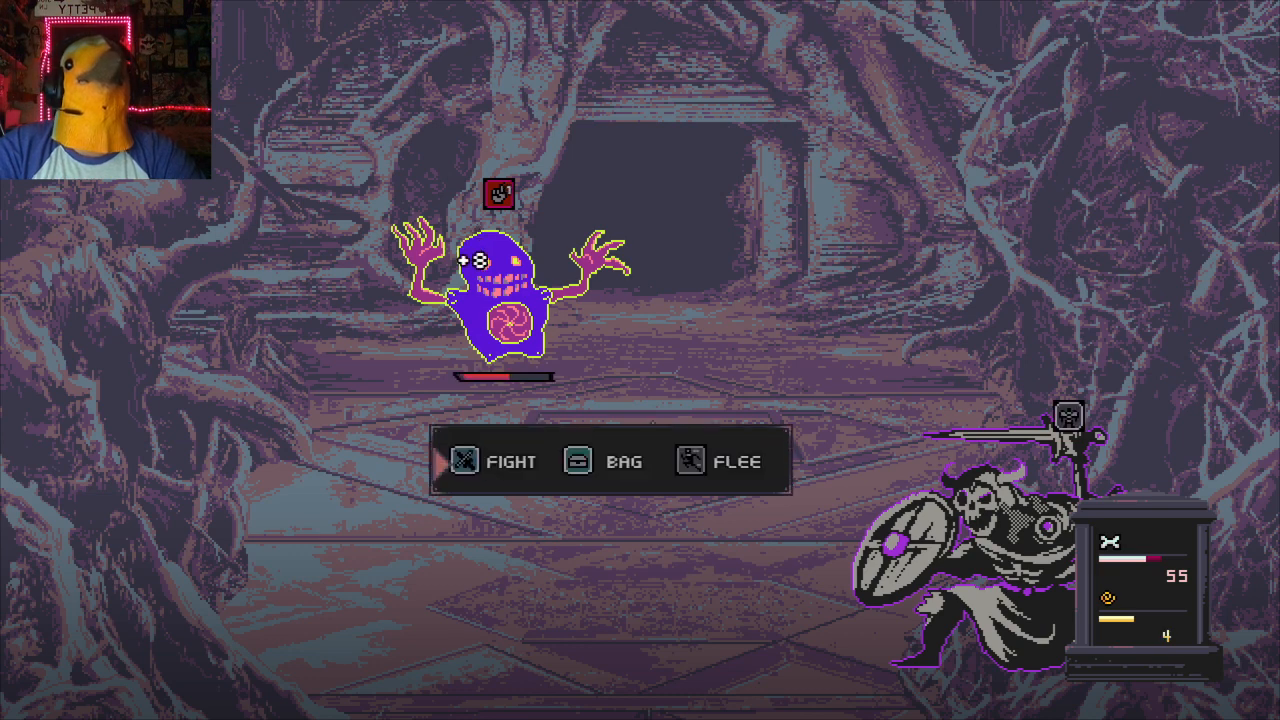
pyautogui.click(494, 460)
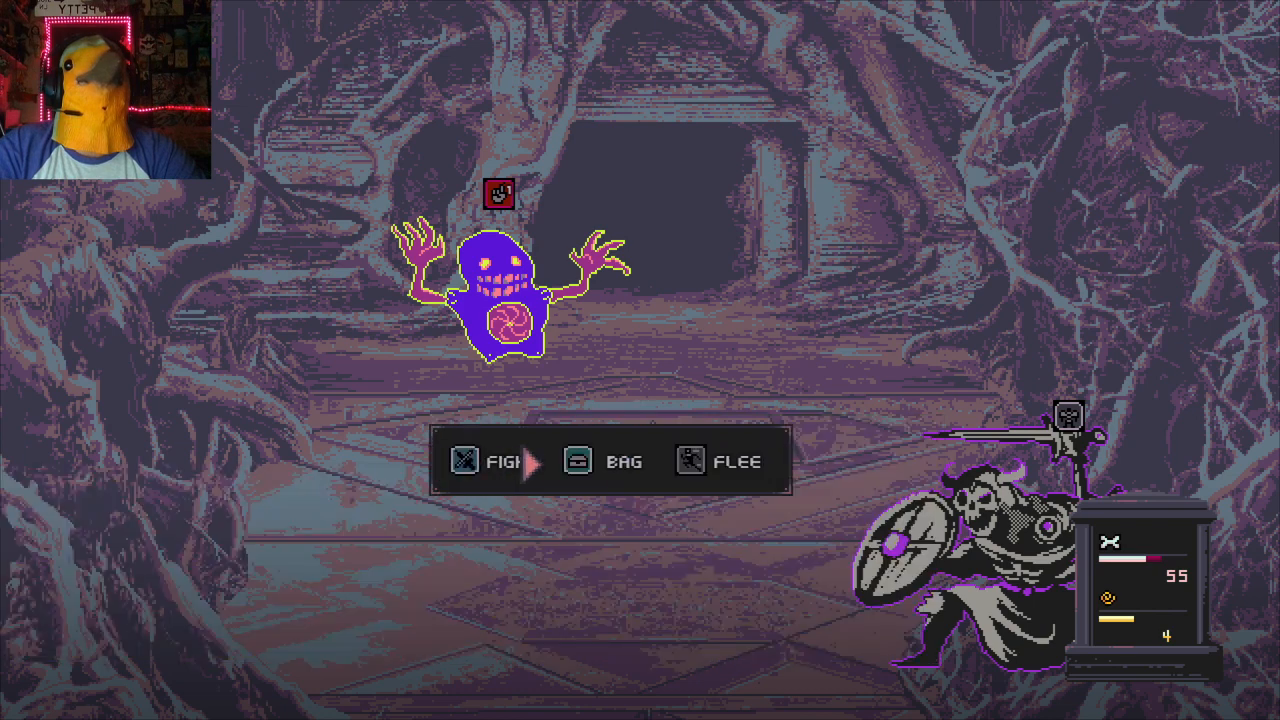
pyautogui.click(606, 460)
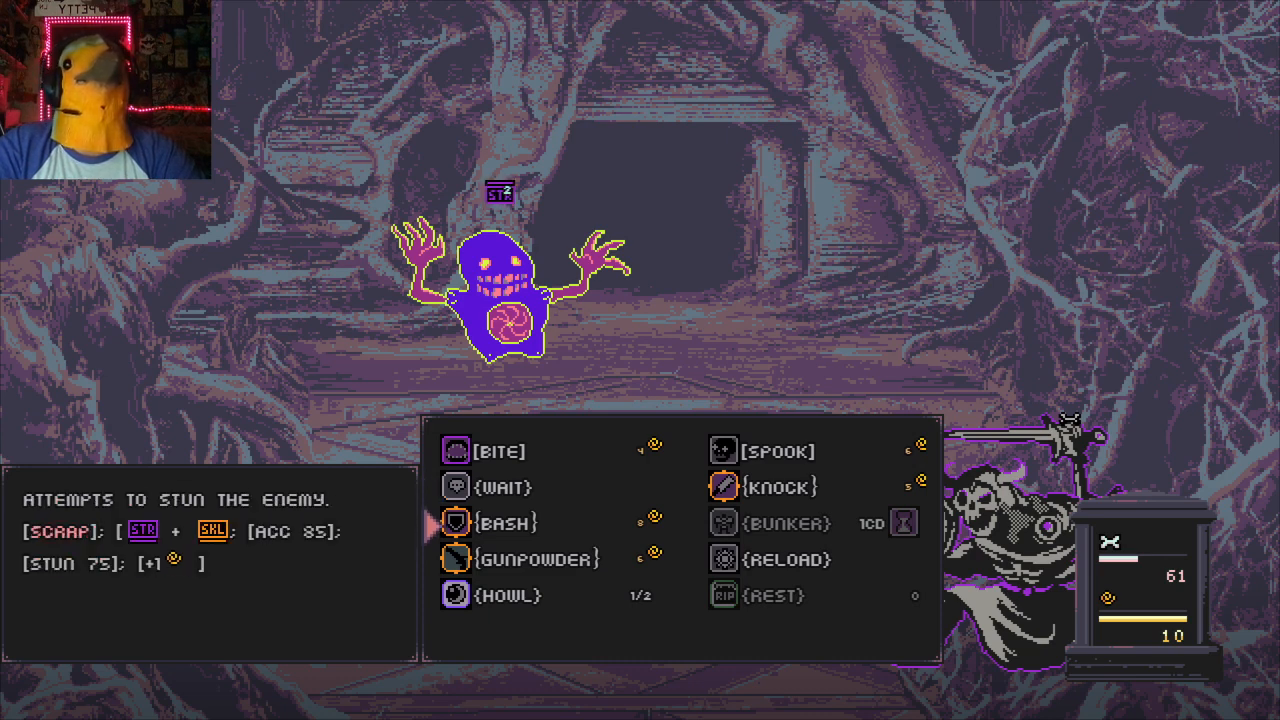
# Bash the purple blob to attempt a stun and bring the fight skills back up with Knock highlighted
pyautogui.click(504, 524)
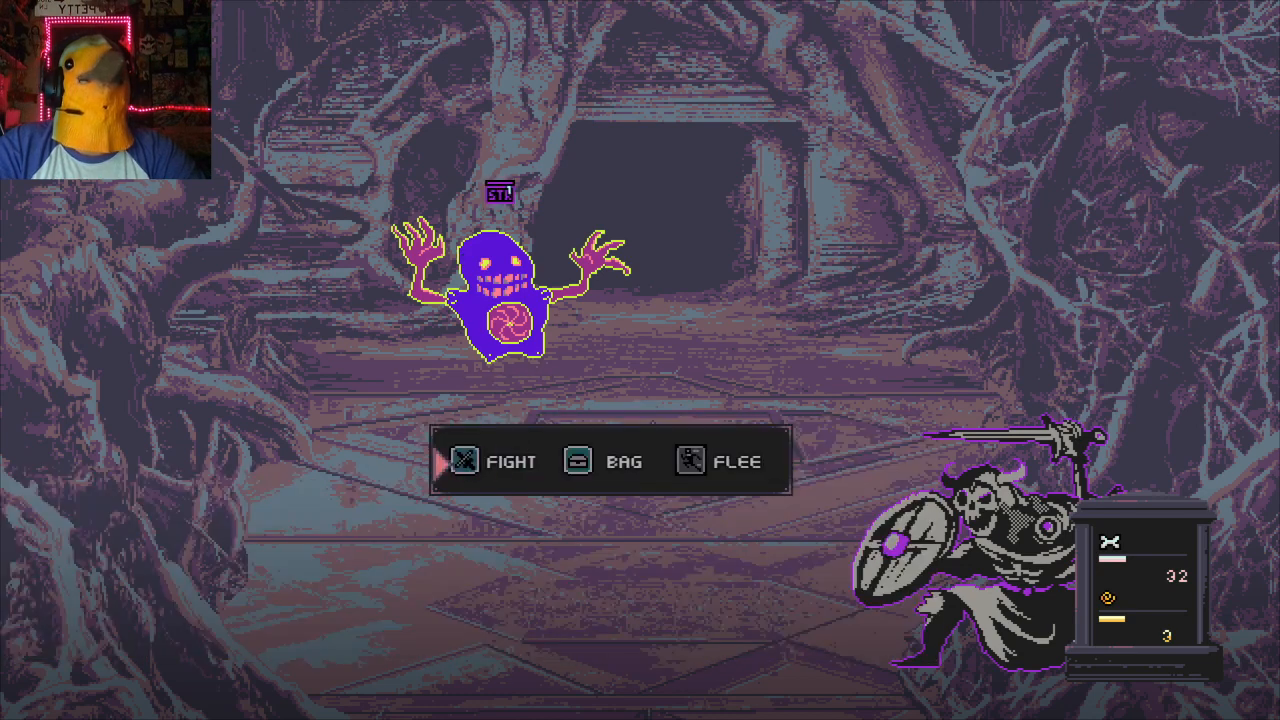
pyautogui.click(608, 460)
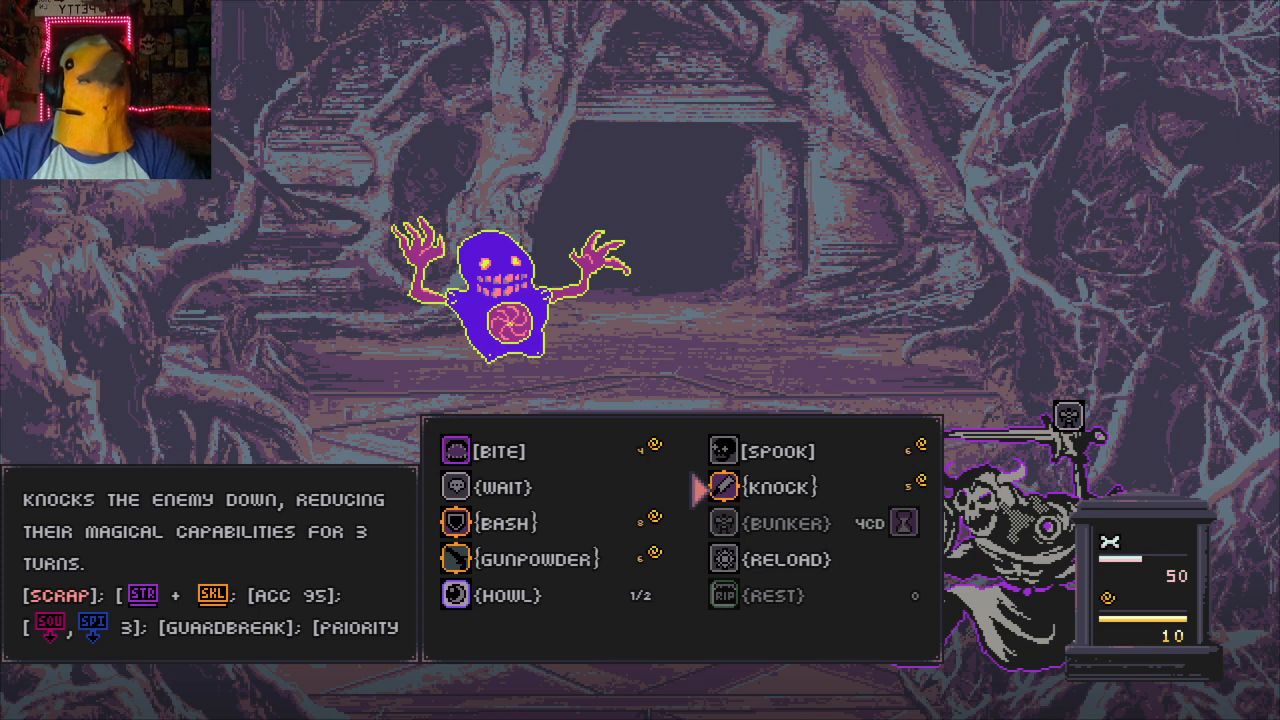
# Knock the purple blob down twice more, ending the battle back on the bog map at a shrine
pyautogui.click(778, 488)
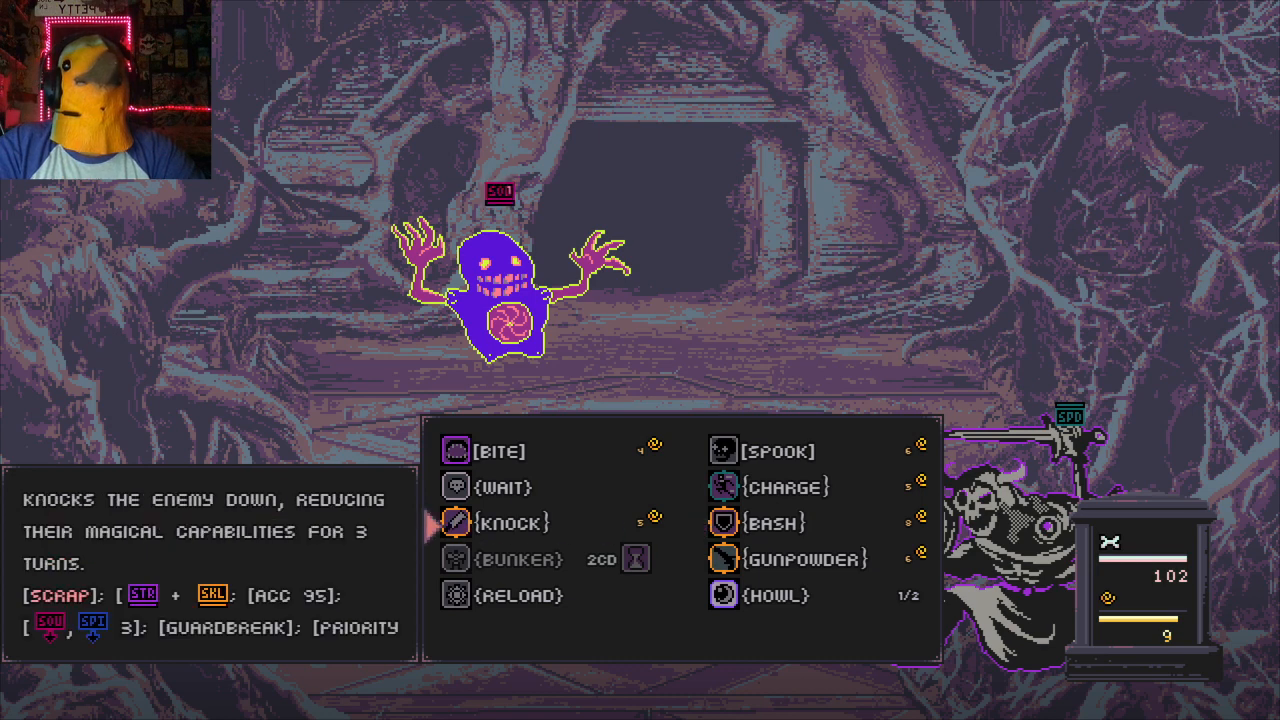
pyautogui.click(518, 524)
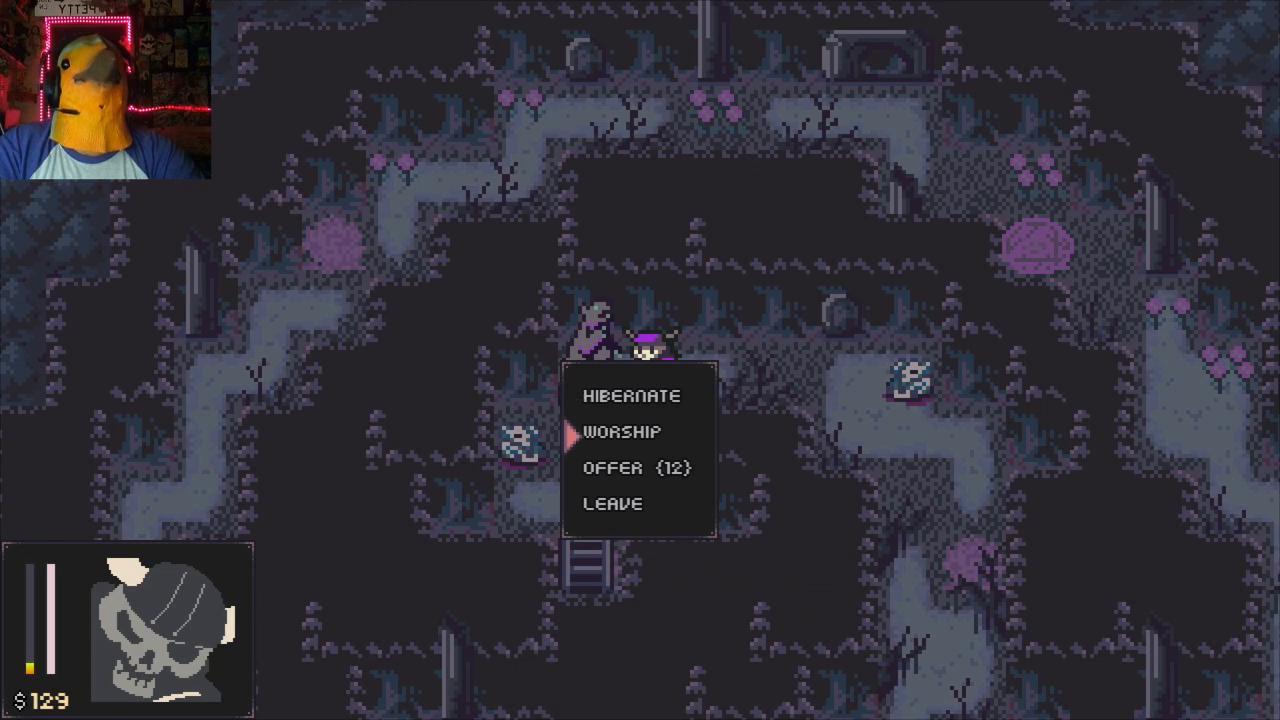
# Leave the shrine menu, check the bag of carried items, and resume exploring toward the tower courtyard
pyautogui.click(636, 468)
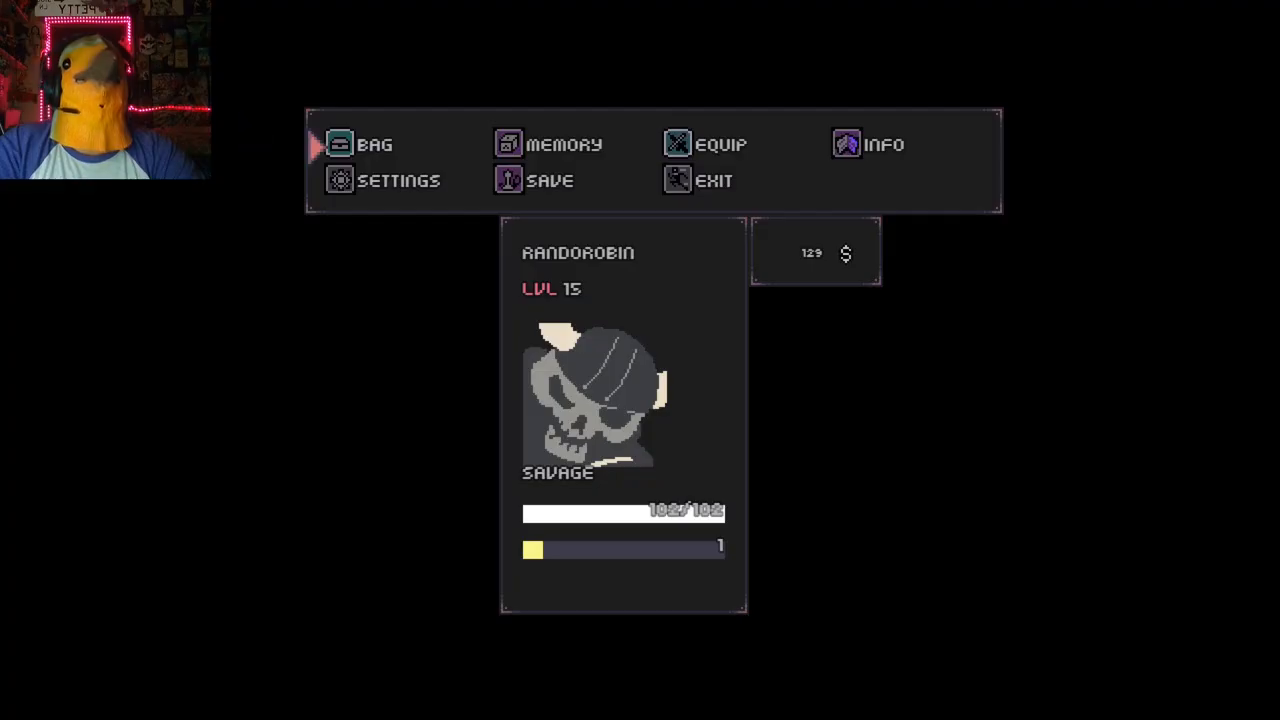
pyautogui.click(548, 180)
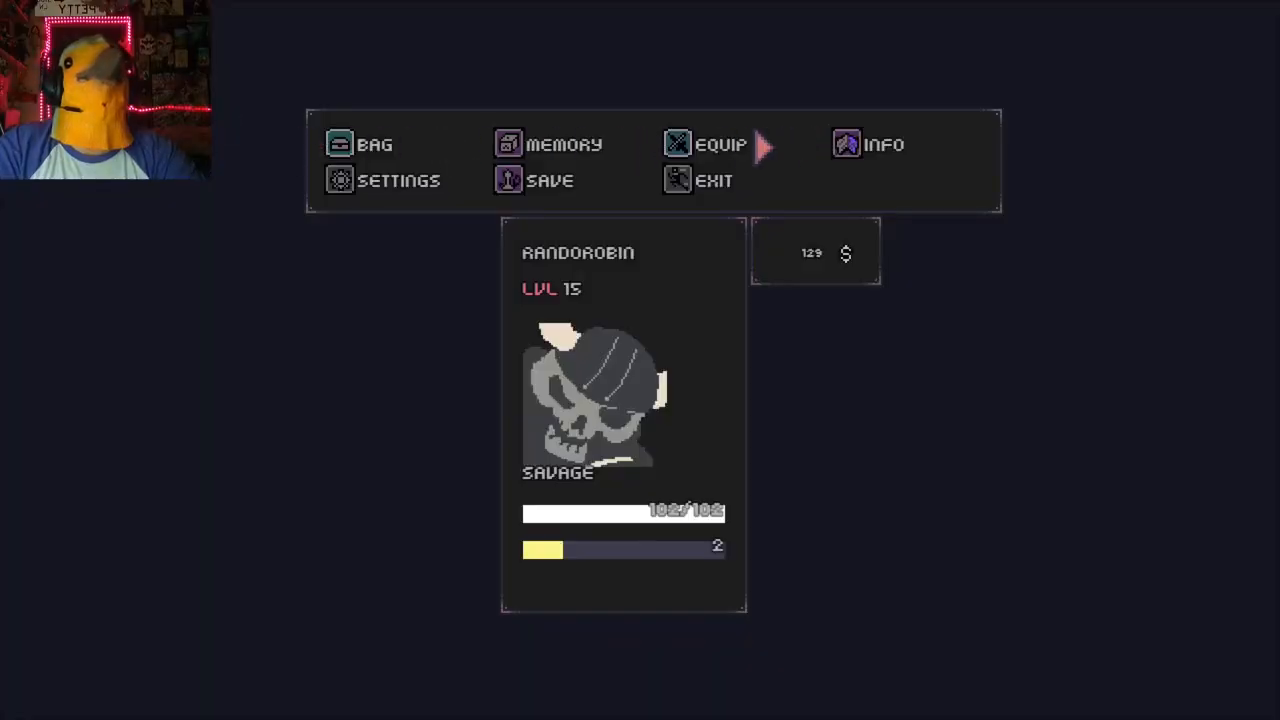
pyautogui.click(548, 180)
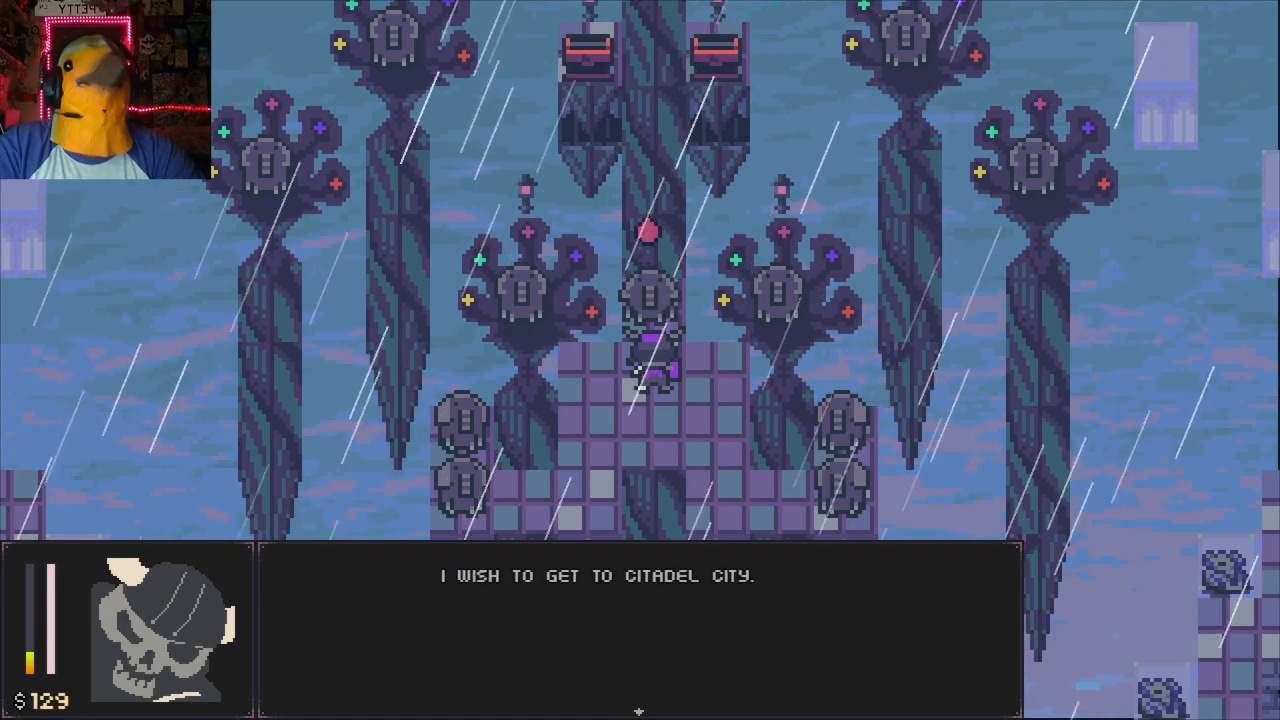
# Tell the stranger the skeleton wishes to reach Citadel City, triggering the battle with the many-headed creature
pyautogui.press('space')
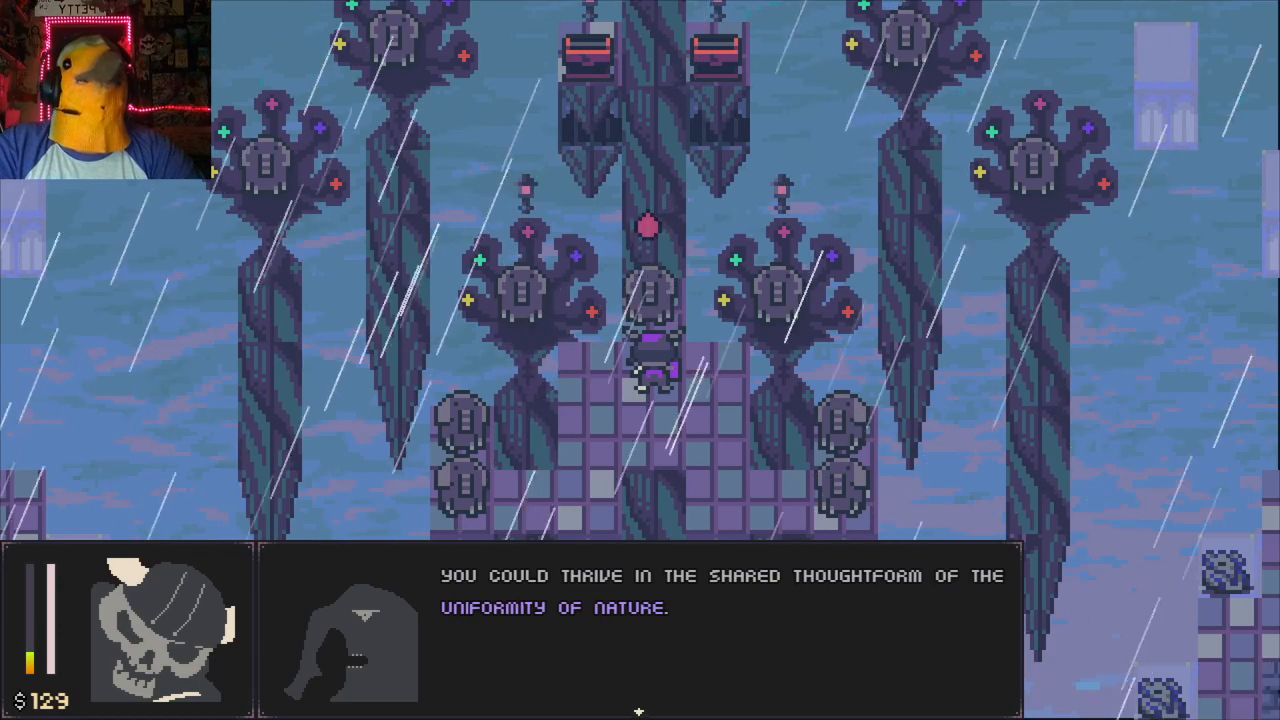
pyautogui.press('space')
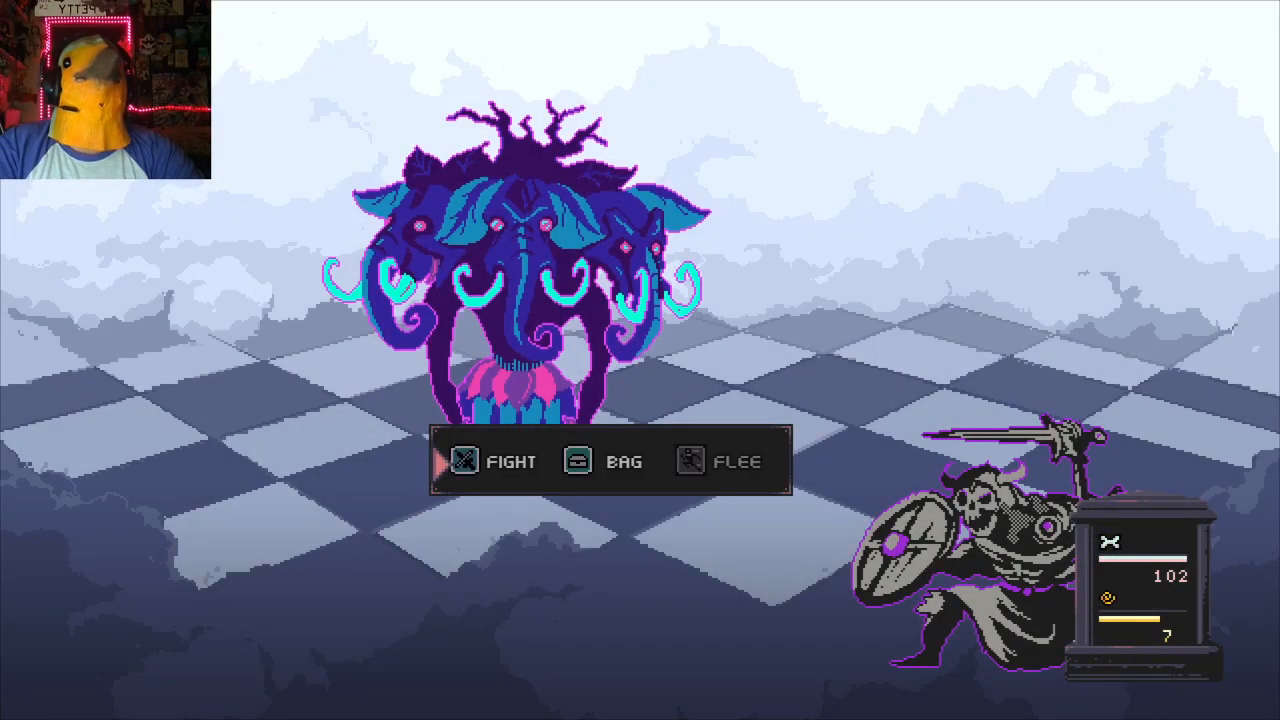
# Resolve the battle with the creature and bring up the pause menu showing money at 65
pyautogui.click(512, 460)
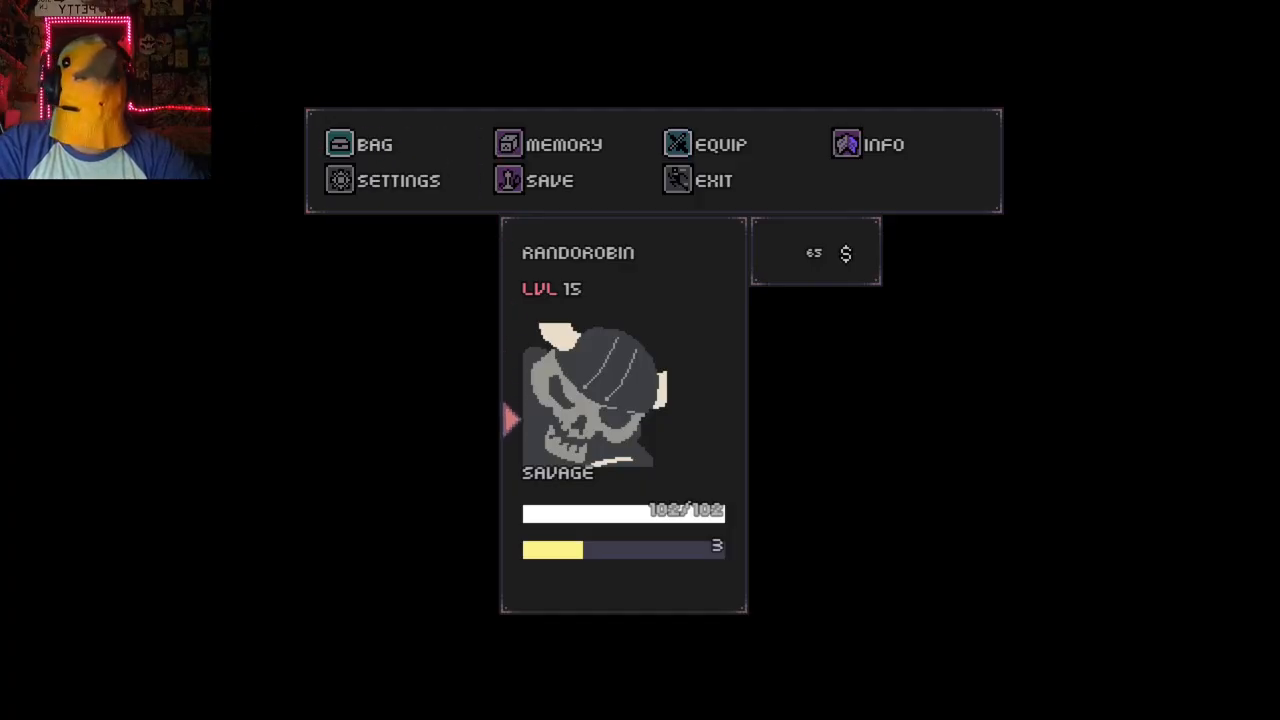
# Close the pause menu and return to the rainy bog bridge
pyautogui.click(564, 144)
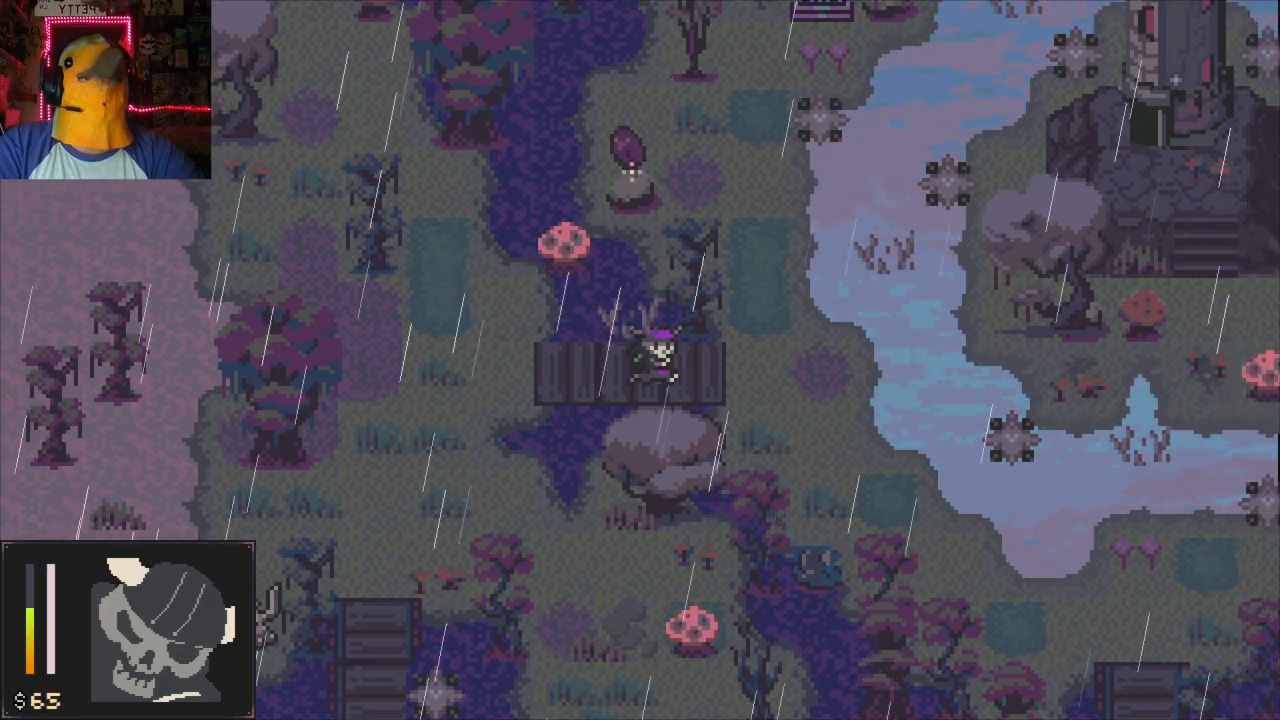
# Walk the skeleton forward across the wooden bridge over the bog stream
pyautogui.press('w')
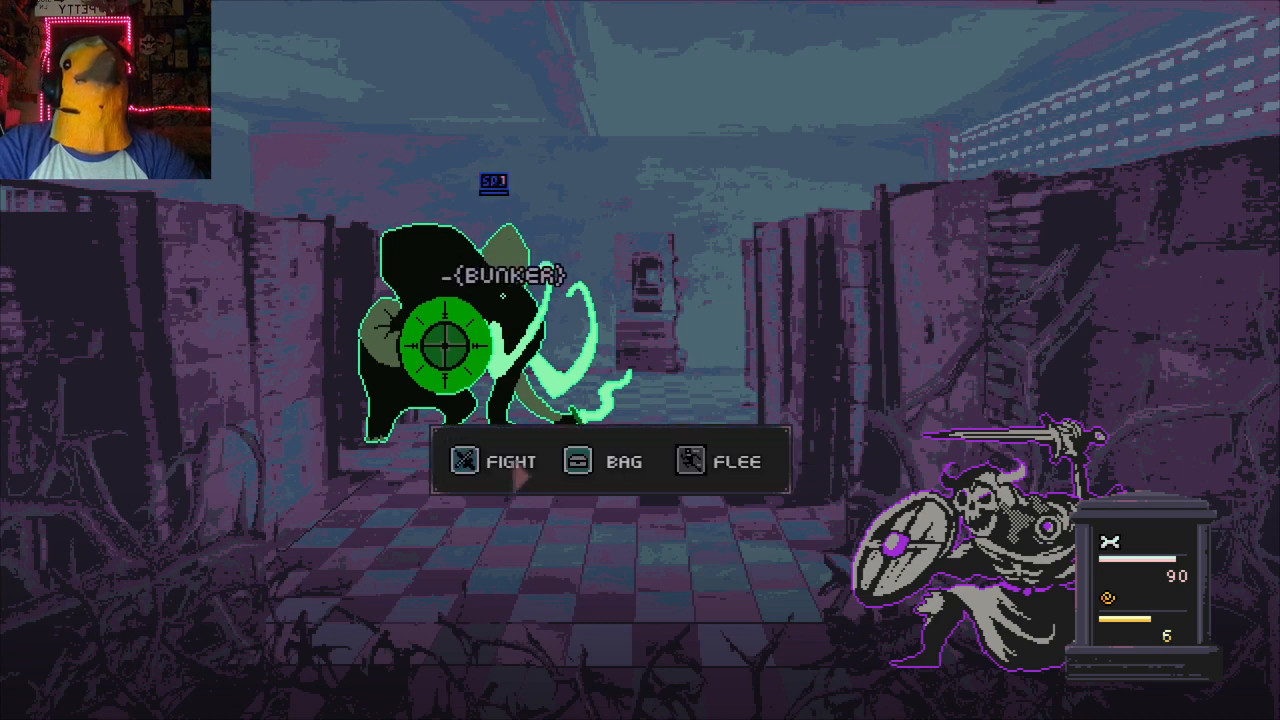
# Choose Fight to bring up the skeleton's combat skill list against the beast
pyautogui.click(512, 460)
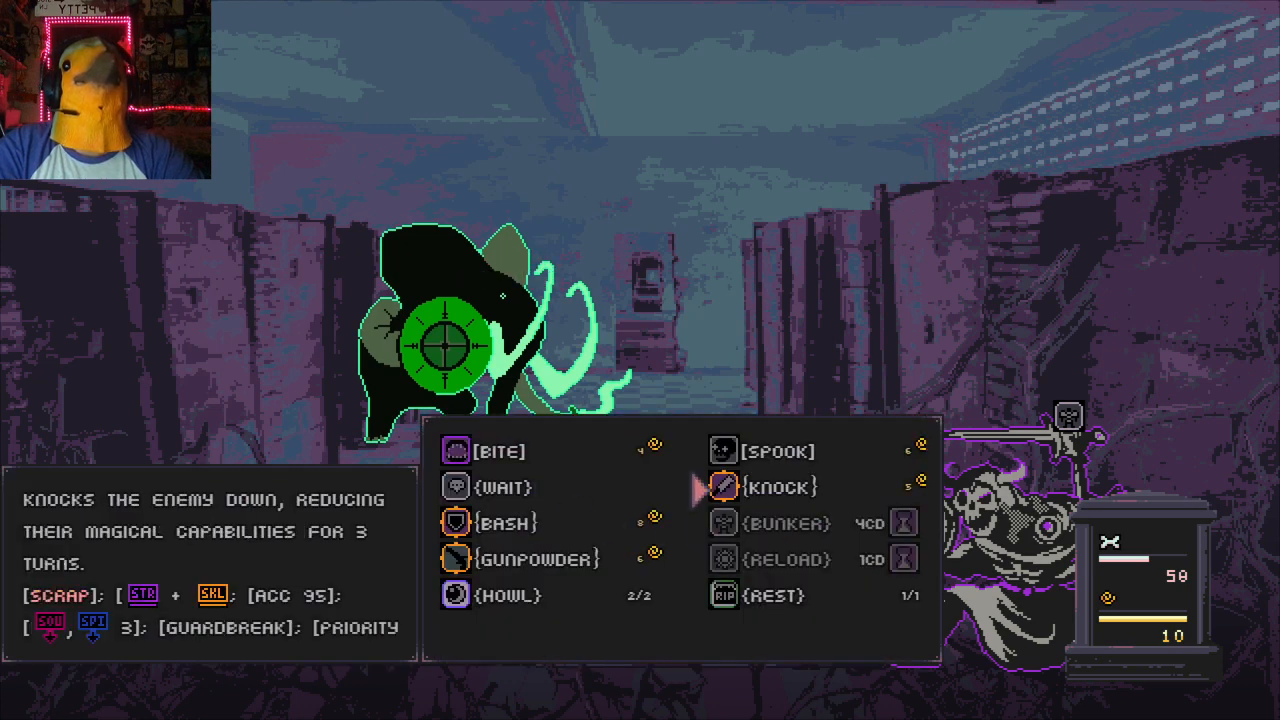
# Use the Knock skill on the dark beast in the ruined-corridor battle
pyautogui.click(506, 524)
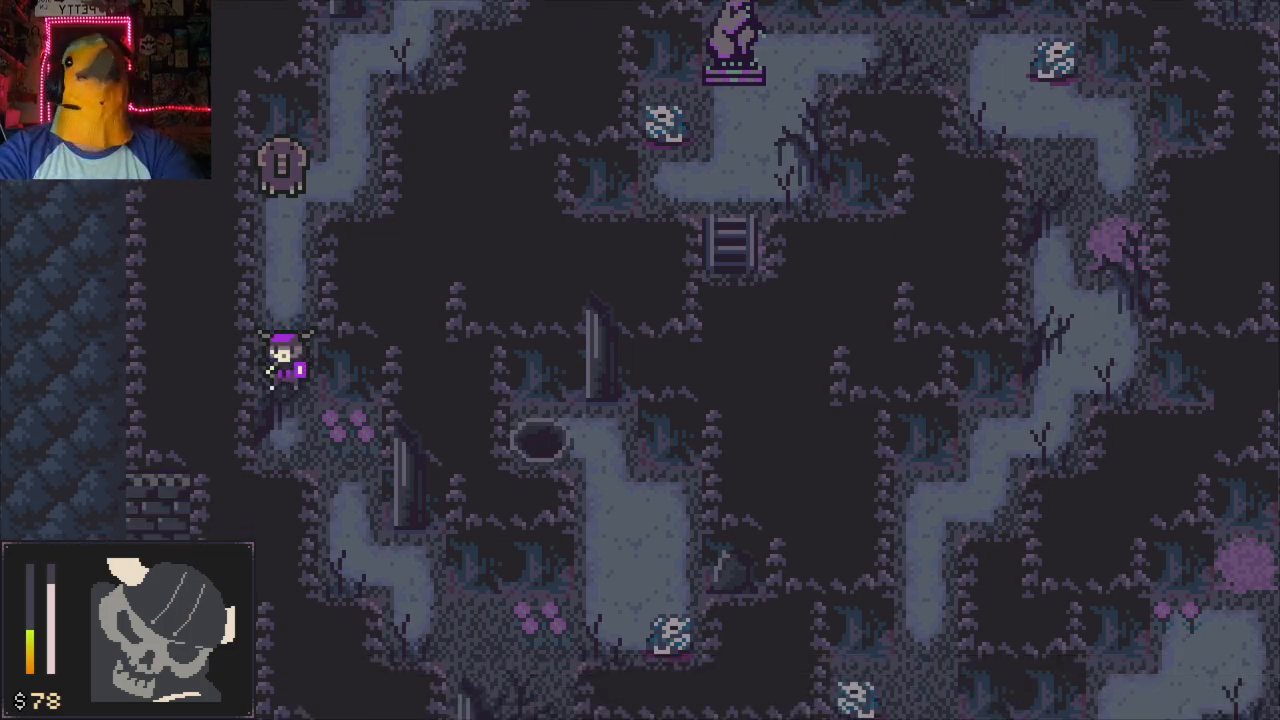
# Pause the game to show the level 15 skeleton's summary with money at 78
pyautogui.press('Escape')
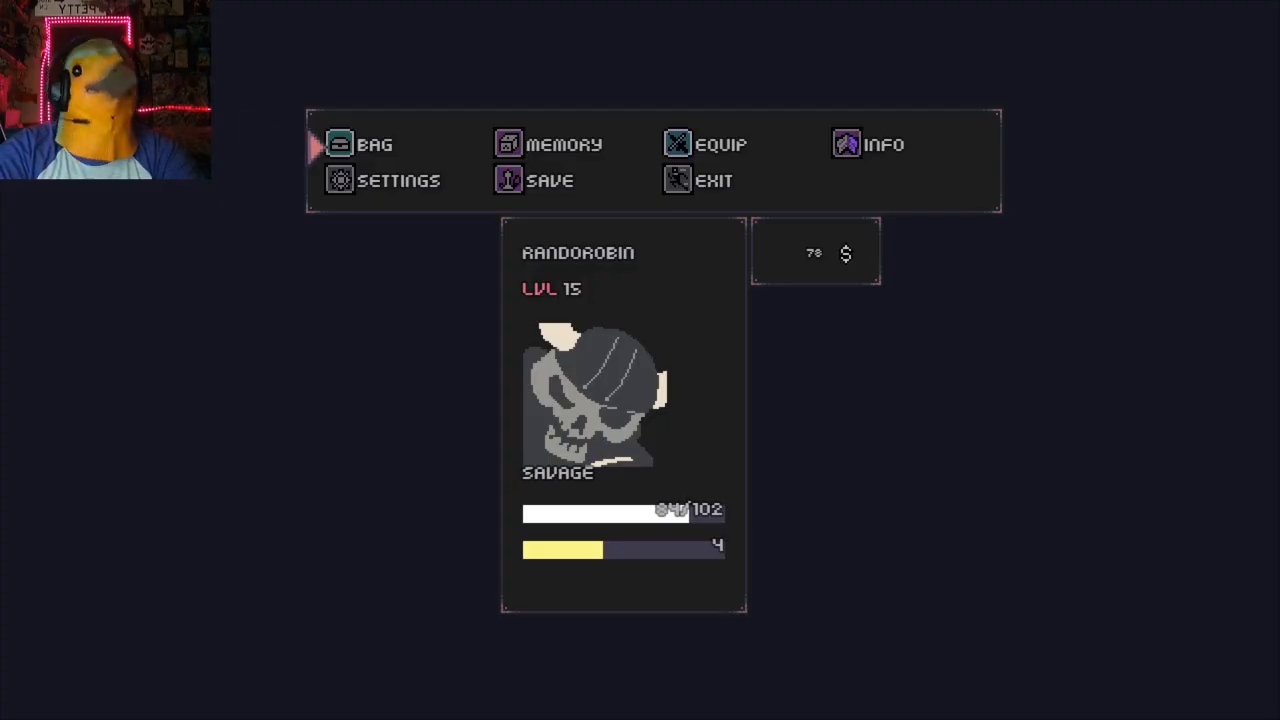
pyautogui.moveTo(720, 144)
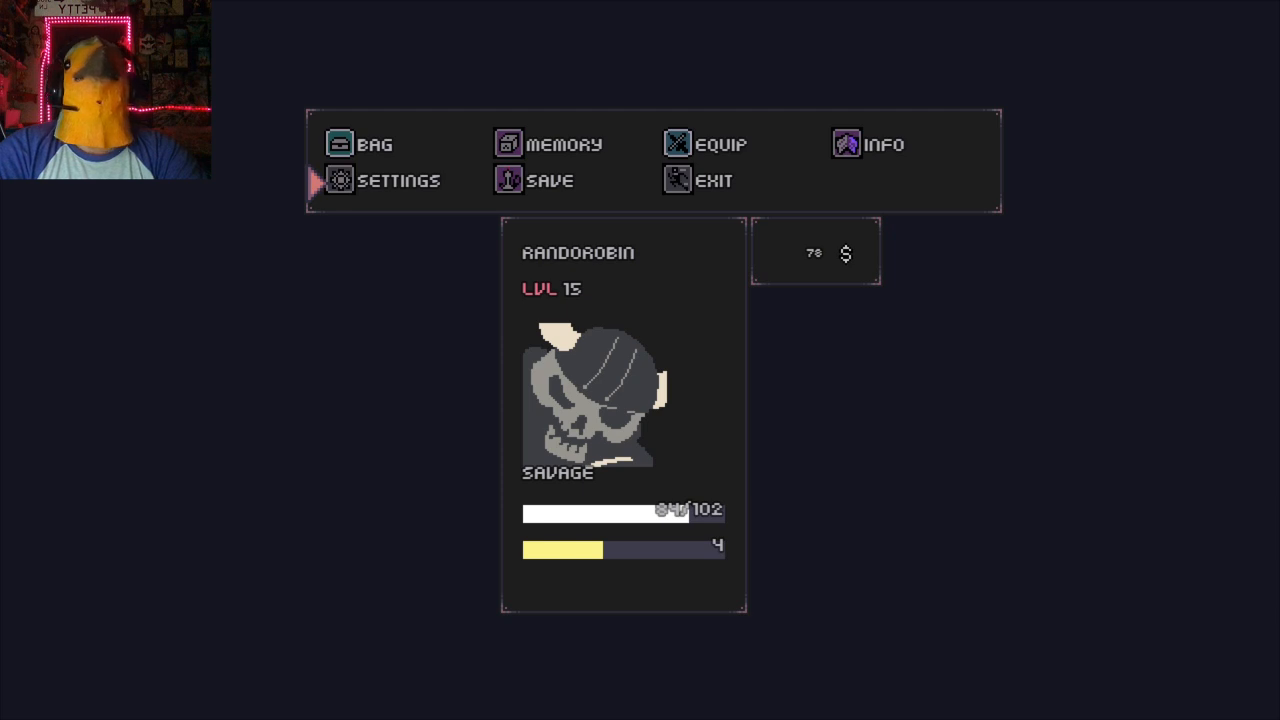
# Select EQUIP to list owned gear such as Guisarme of Aura and Matchlock
pyautogui.click(340, 144)
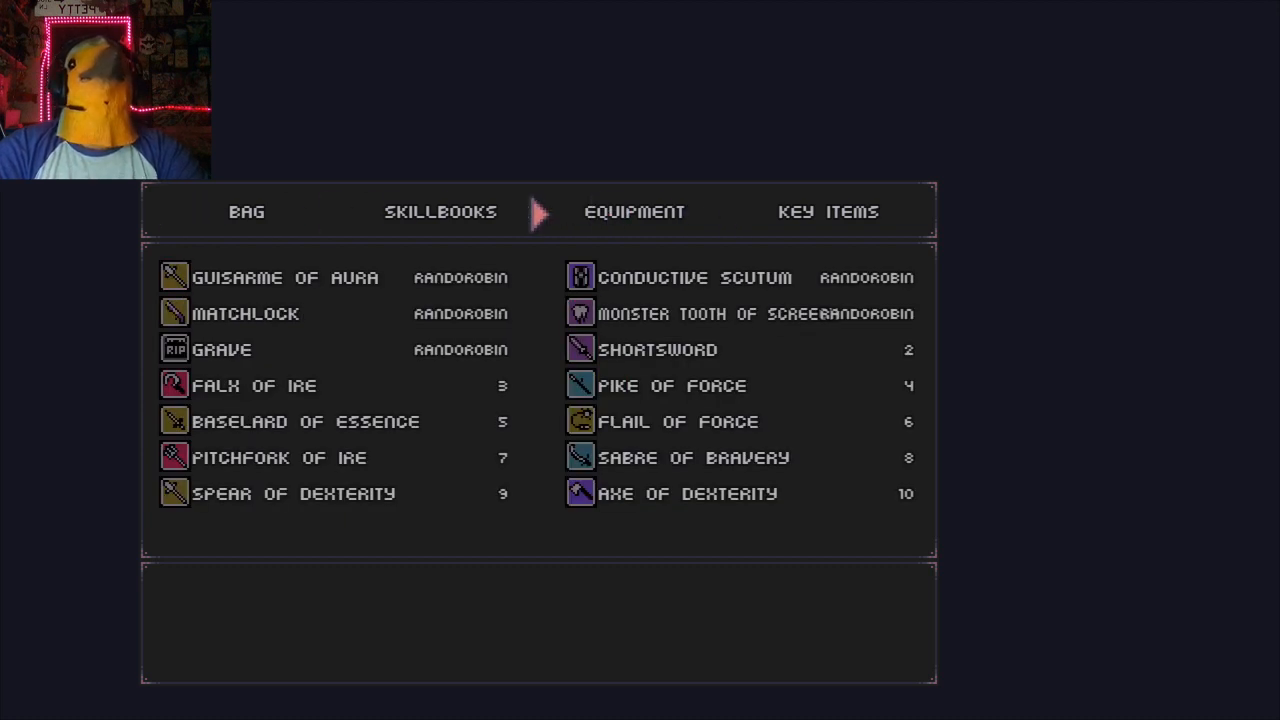
# Leave the Equipment screen and return to the pause menu summary
pyautogui.click(828, 212)
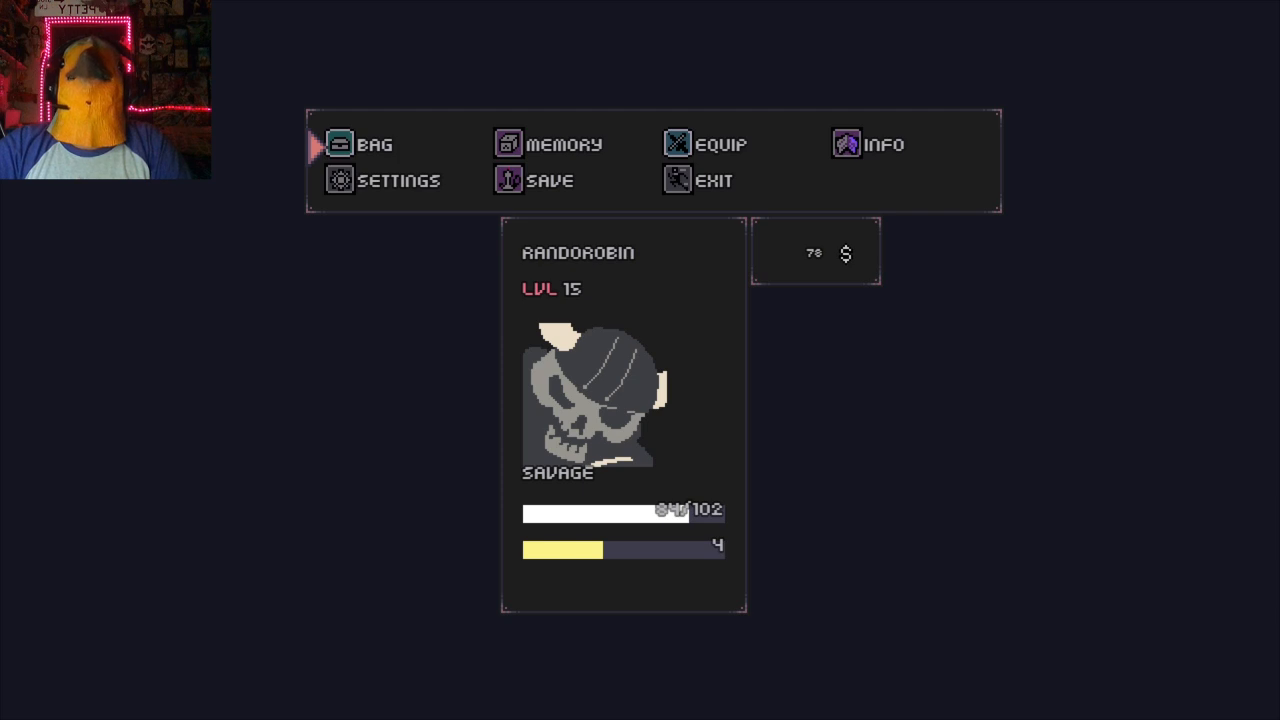
pyautogui.moveTo(224, 548)
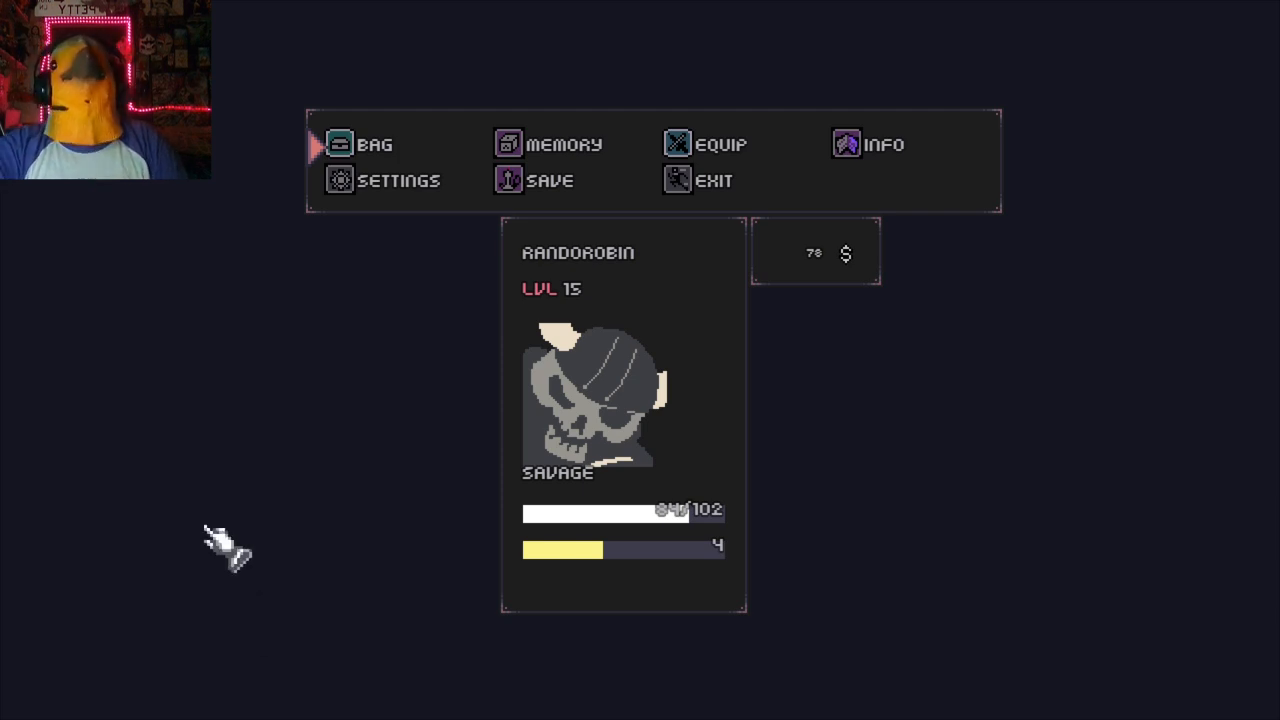